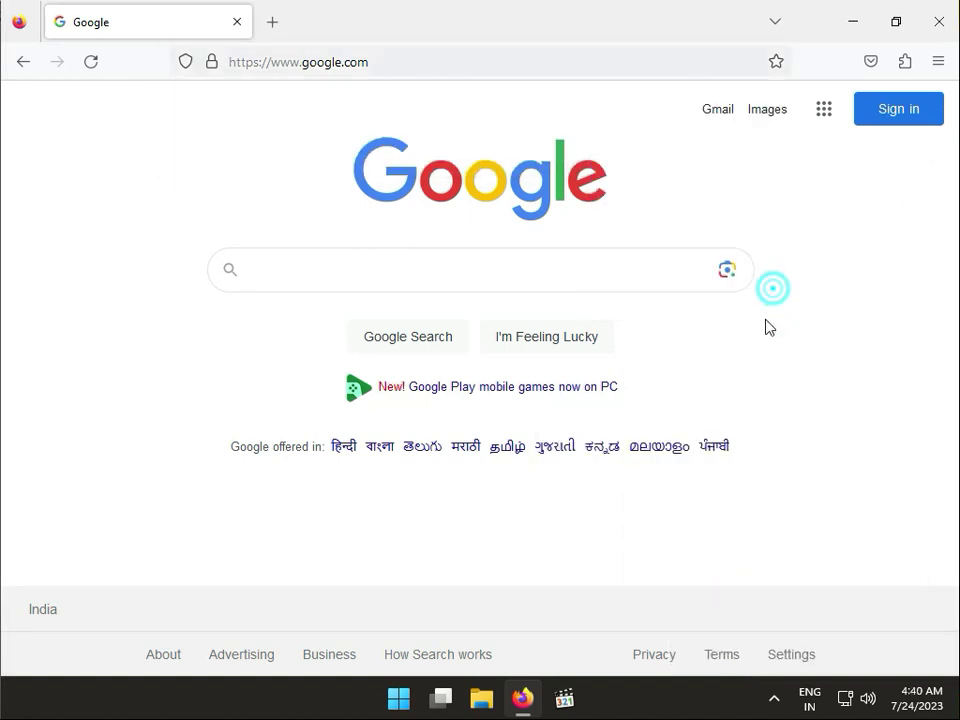
Step: Focus the google.com search box to show trending suggestions
left_click(480, 269)
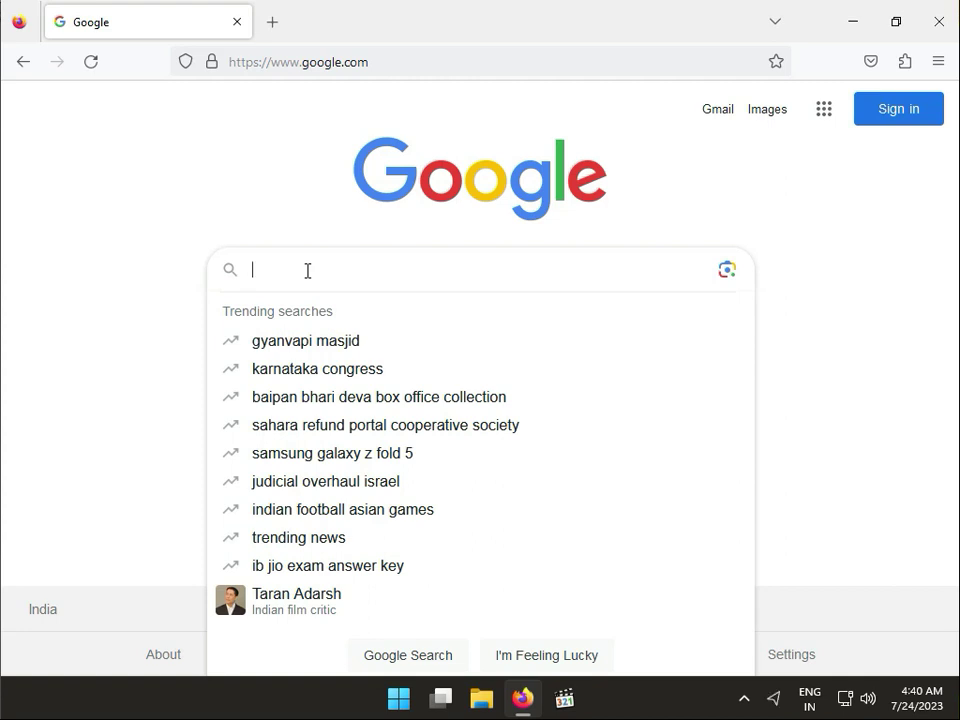
Step: Search Google for 'hp deskjet ink advantage ultra 4828 all-in-one printer'
type("hp desk")
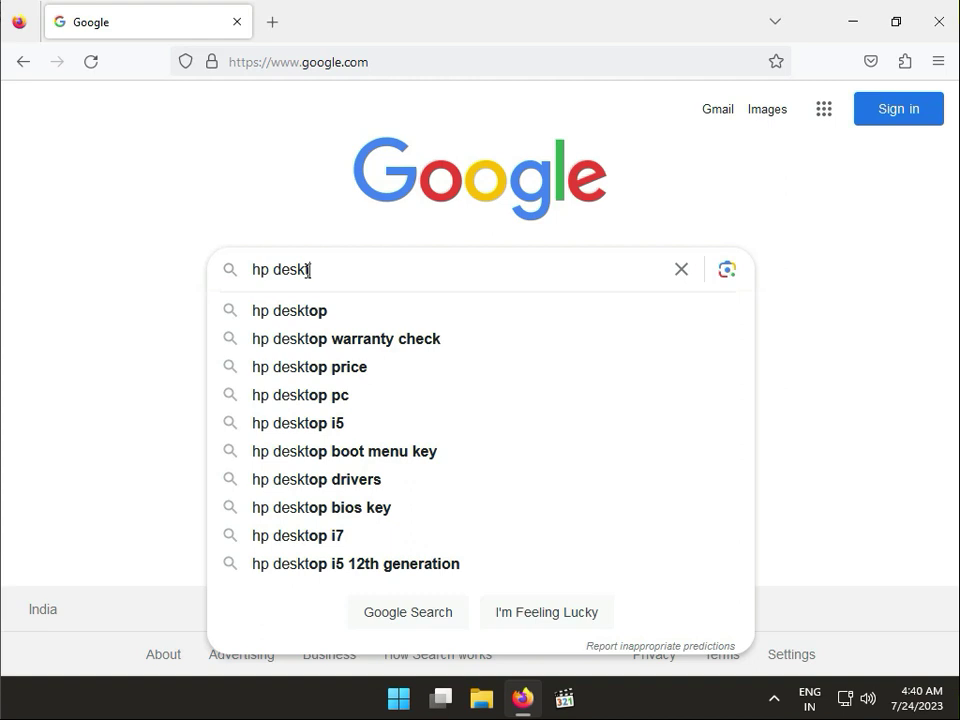
key("BackSpace")
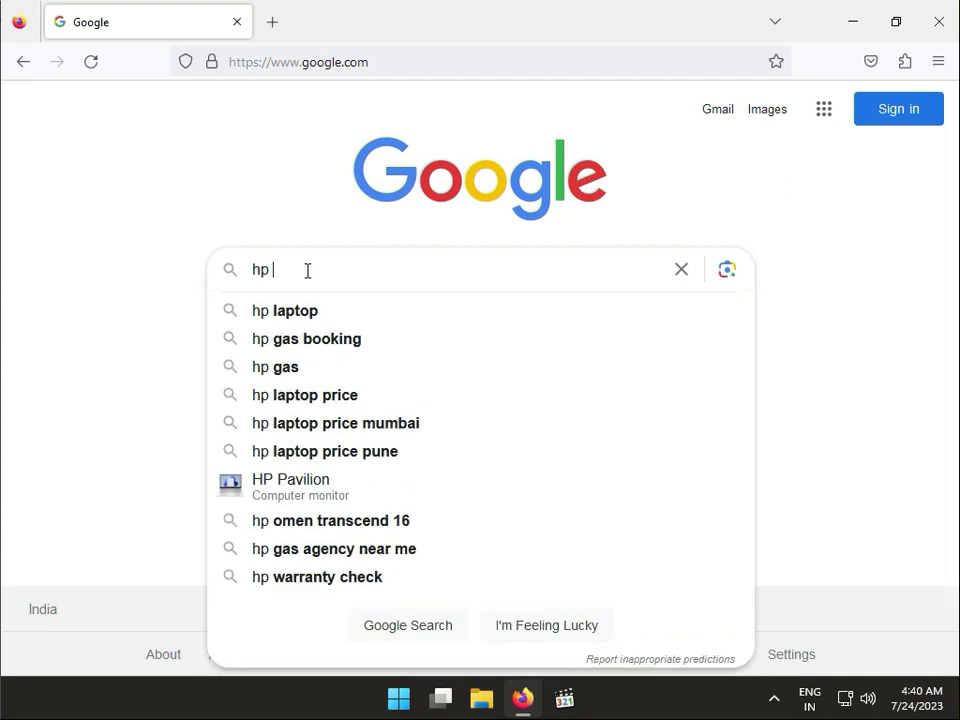
type("de")
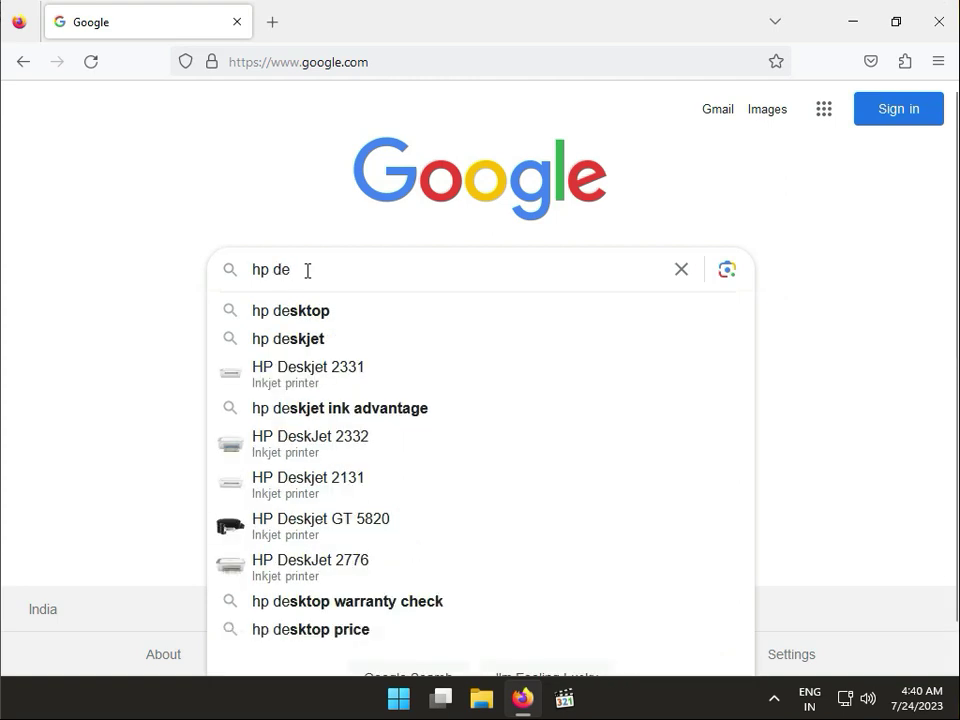
type("k")
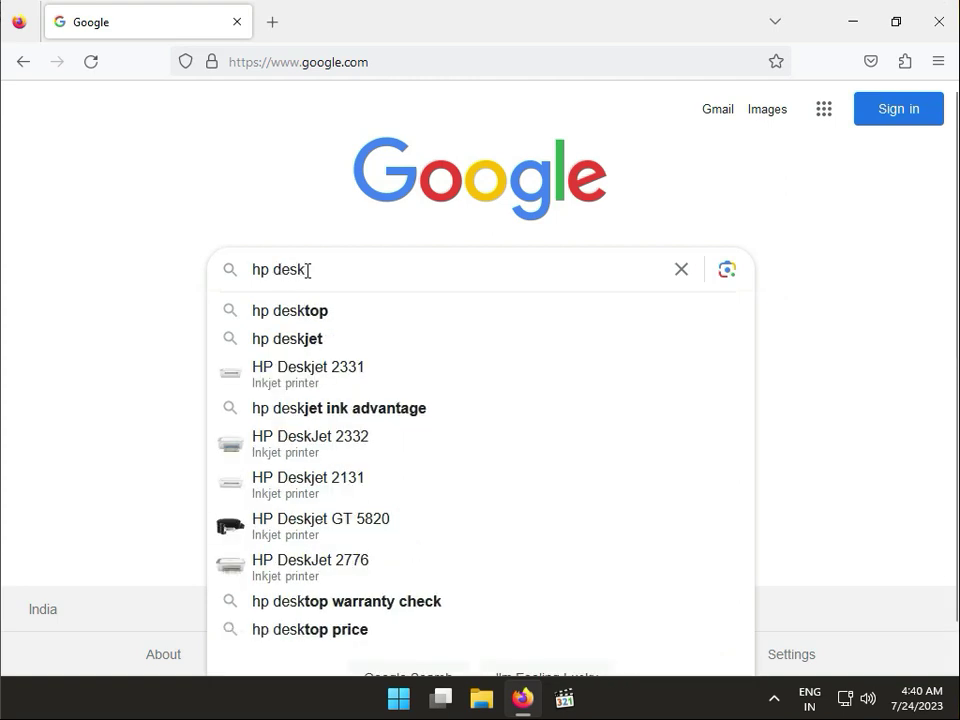
type("jet in")
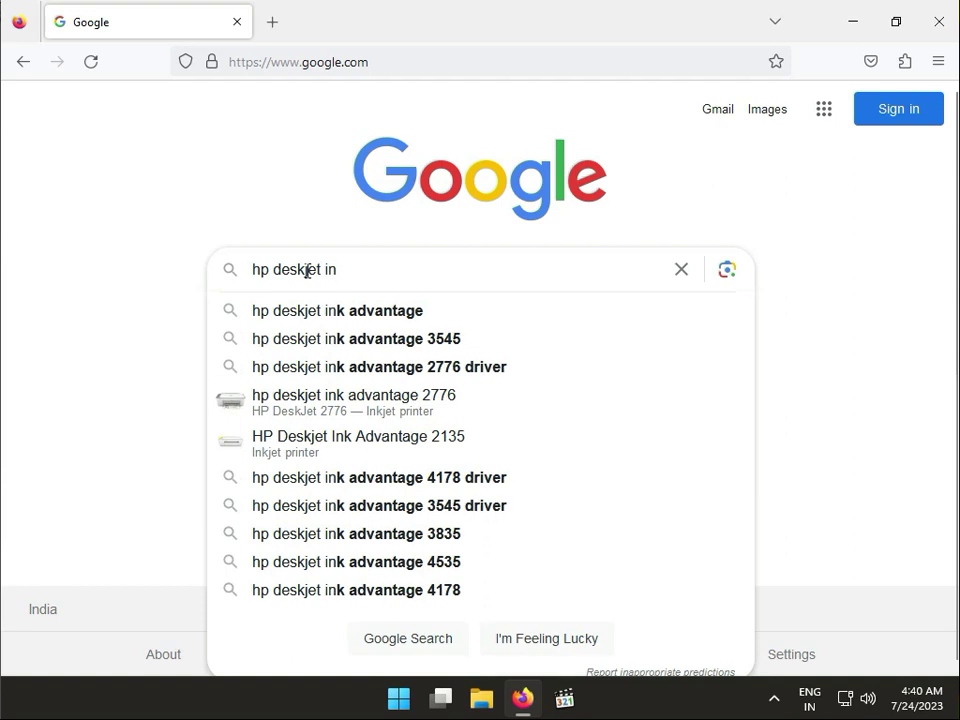
type("k advantage")
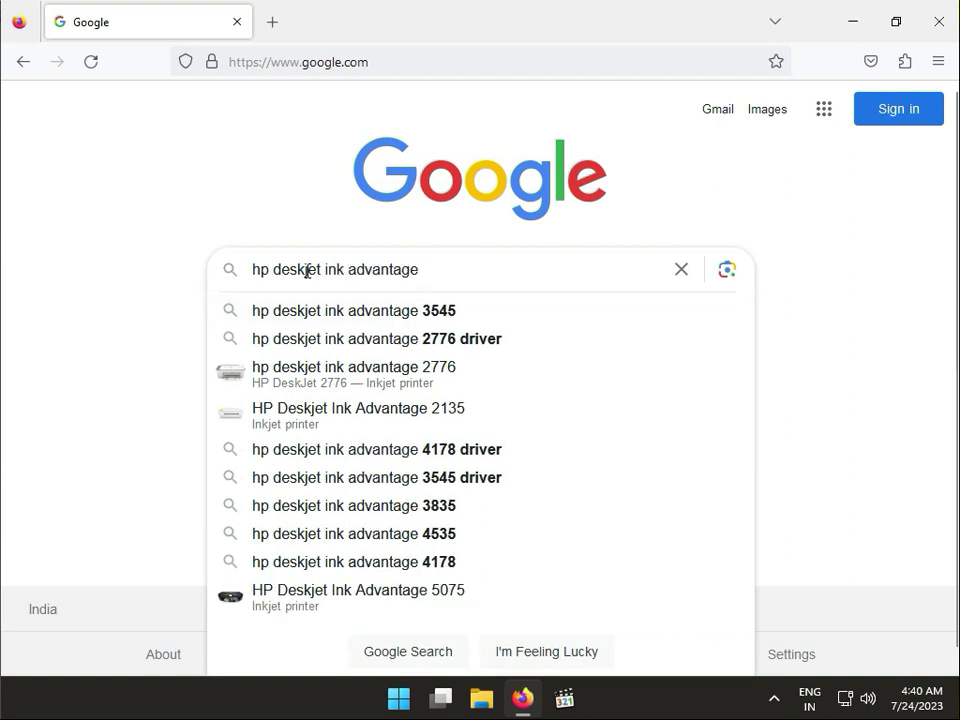
type("ul")
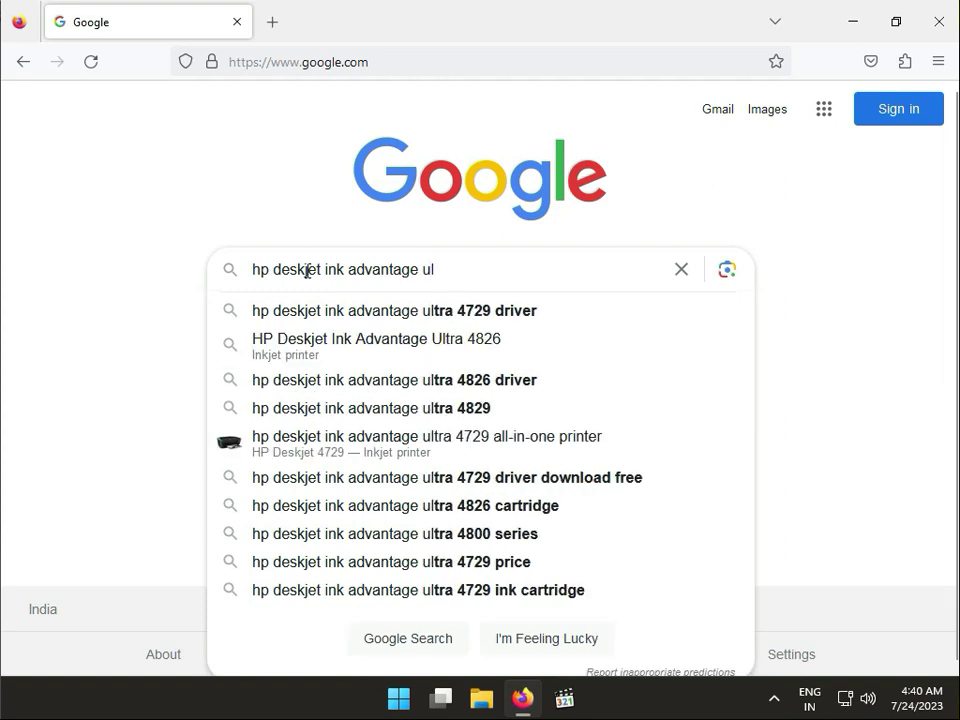
type("tra")
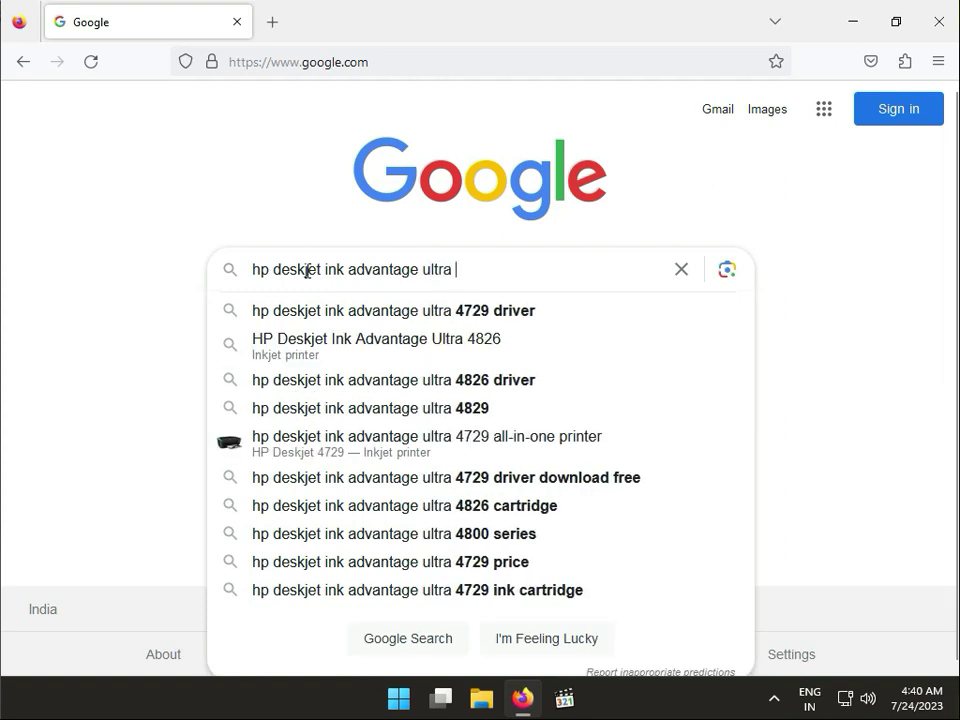
type("48")
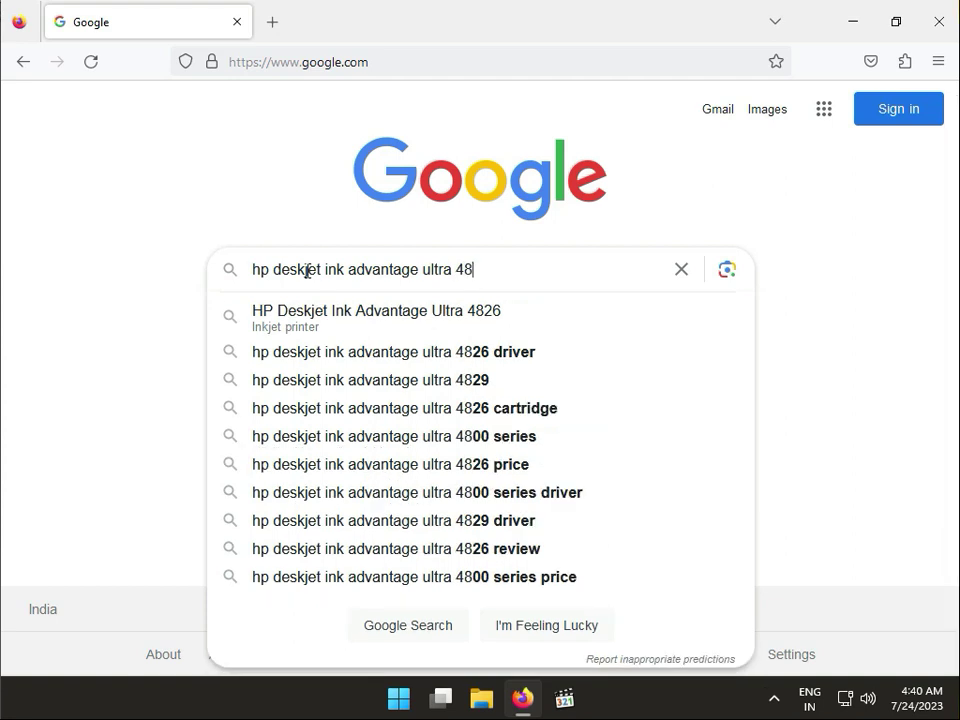
type("28 all-in-one printer")
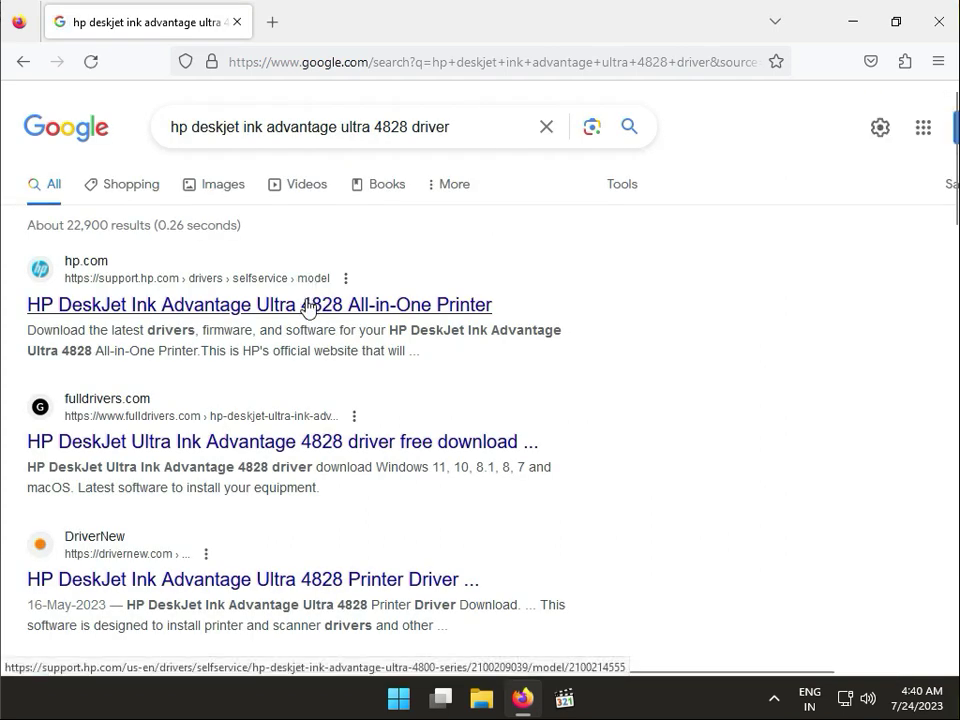
Step: Open the hp.com result 'HP DeskJet Ink Advantage Ultra 4828 All-in-One Printer'
left_click(259, 305)
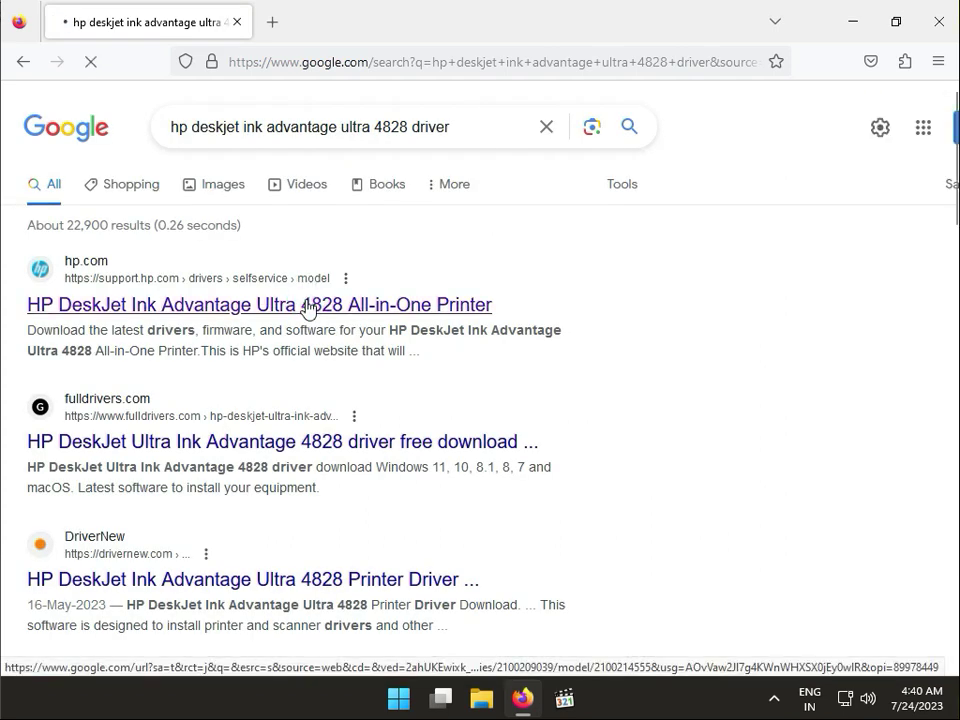
left_click(259, 304)
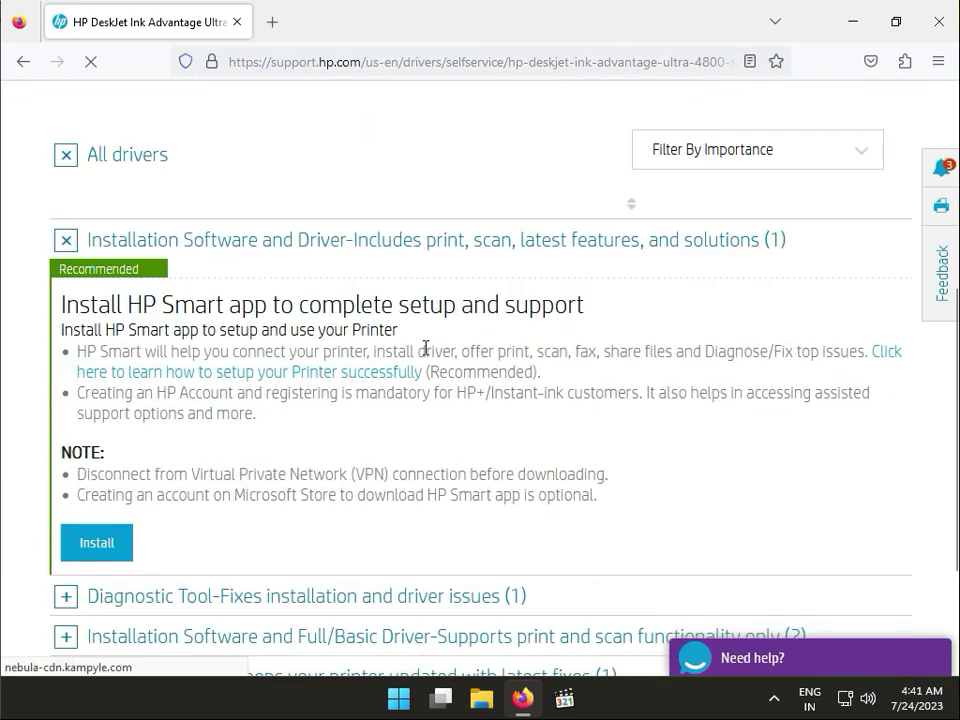
Step: Expand the Diagnostic Tool and Installation Software and Full/Basic Driver sections
scroll("down", 3)
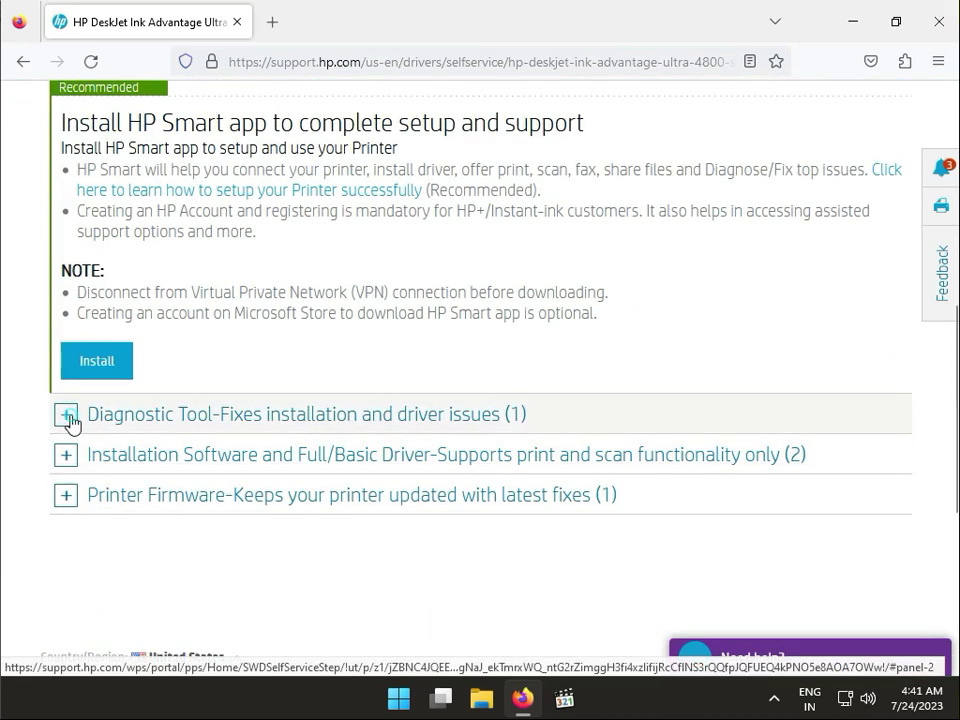
left_click(66, 414)
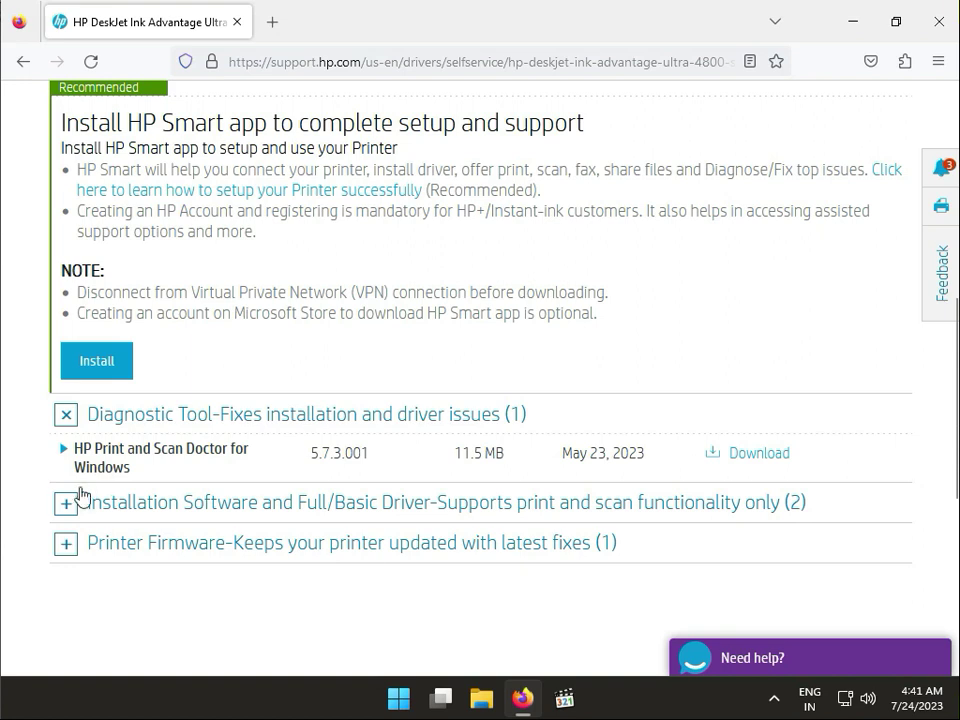
left_click(65, 502)
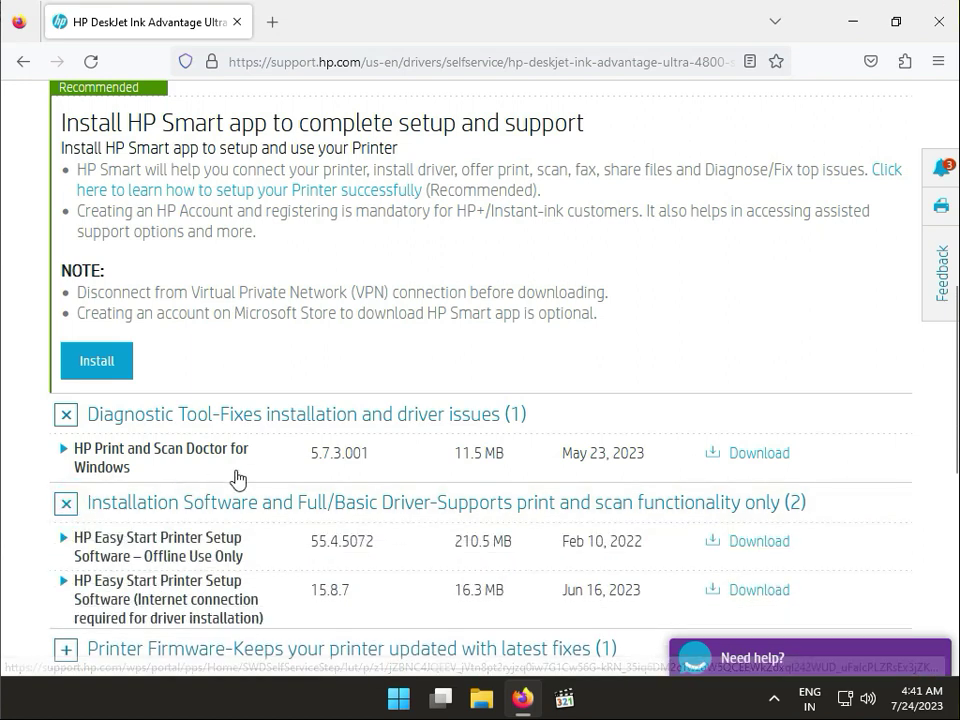
scroll("down", 3)
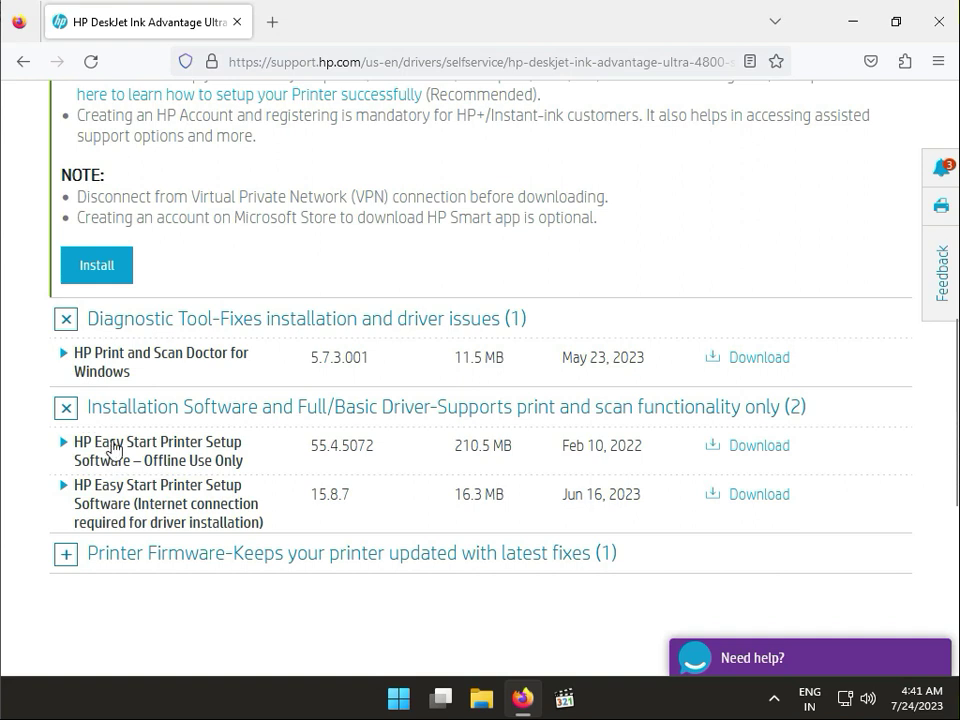
mouse_move(178, 452)
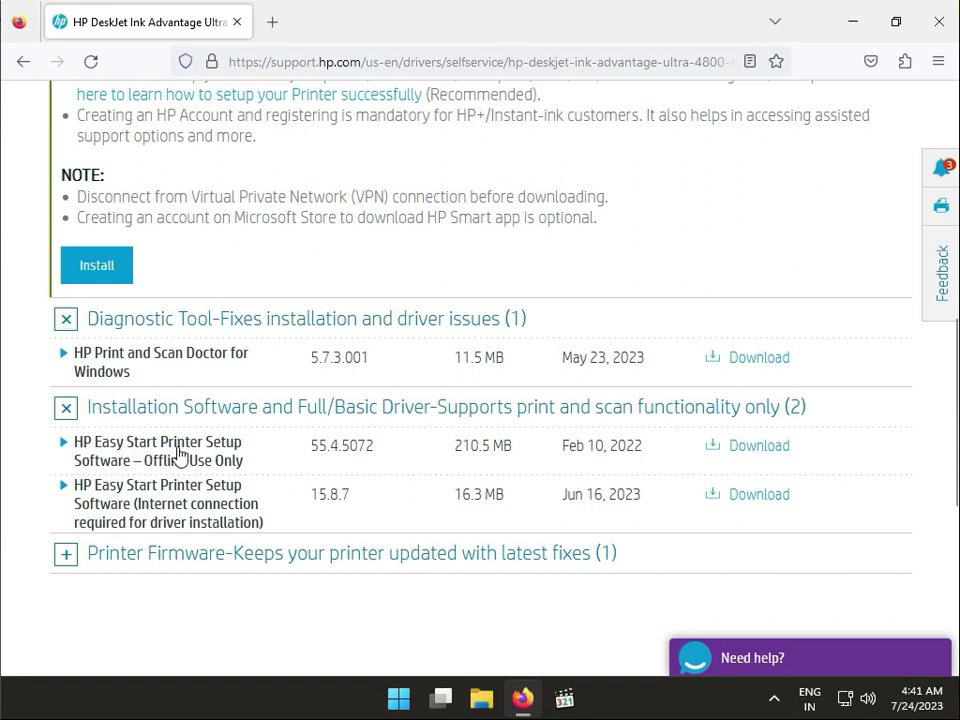
mouse_move(135, 467)
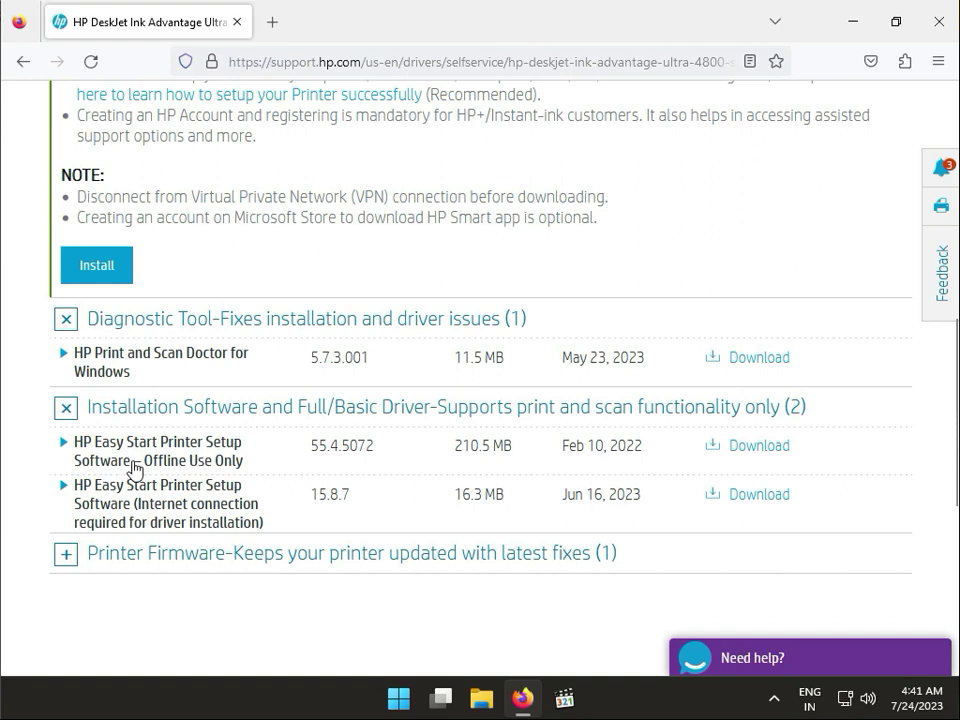
mouse_move(225, 470)
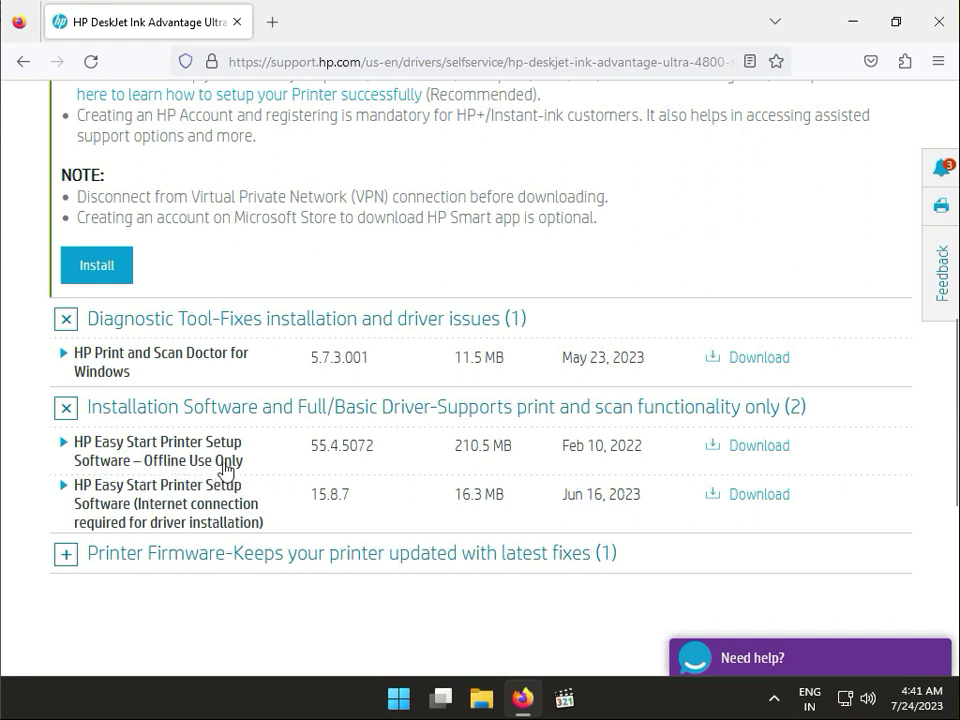
mouse_move(127, 468)
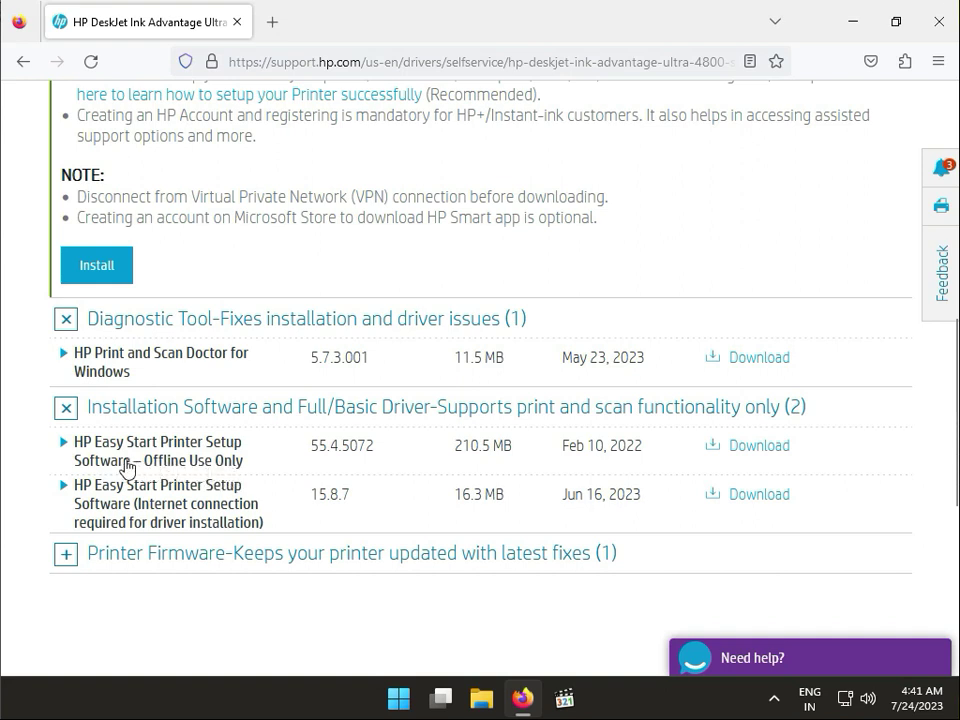
mouse_move(140, 527)
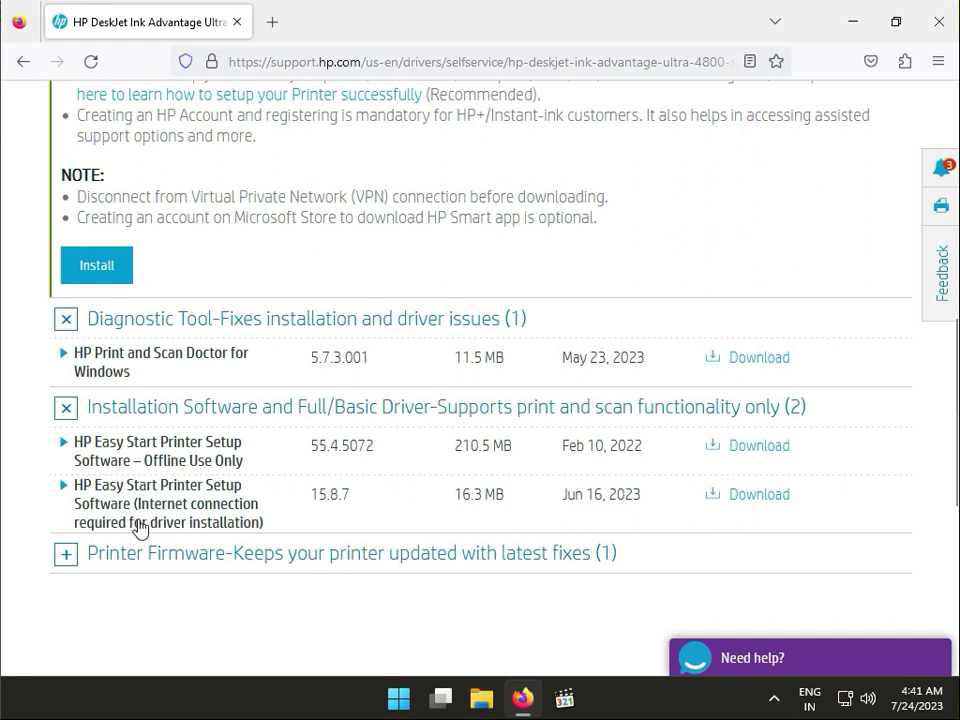
mouse_move(245, 528)
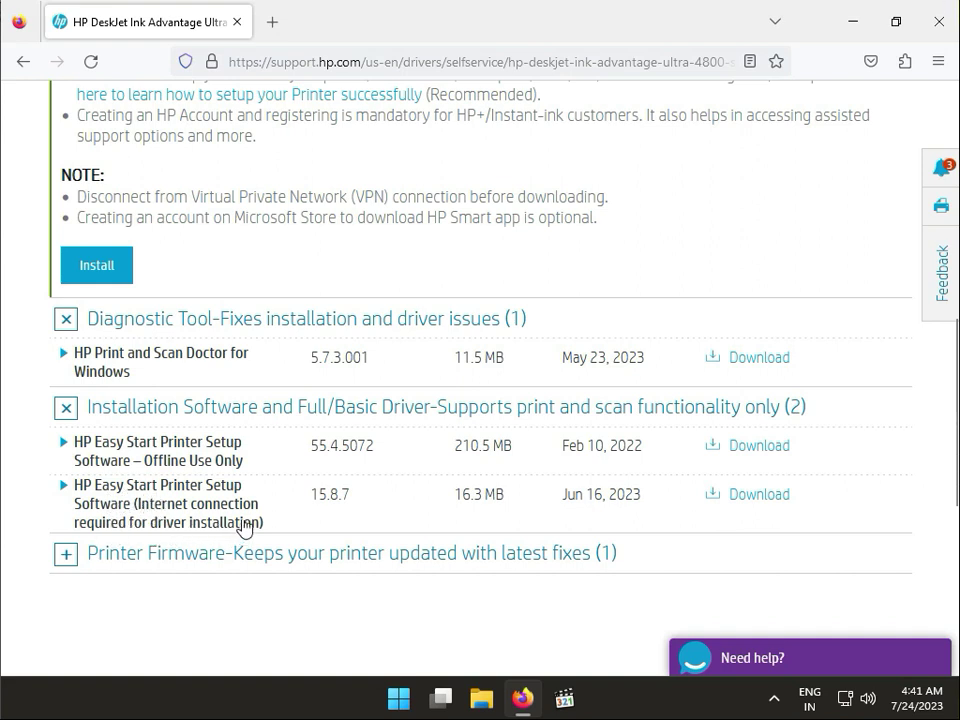
mouse_move(205, 510)
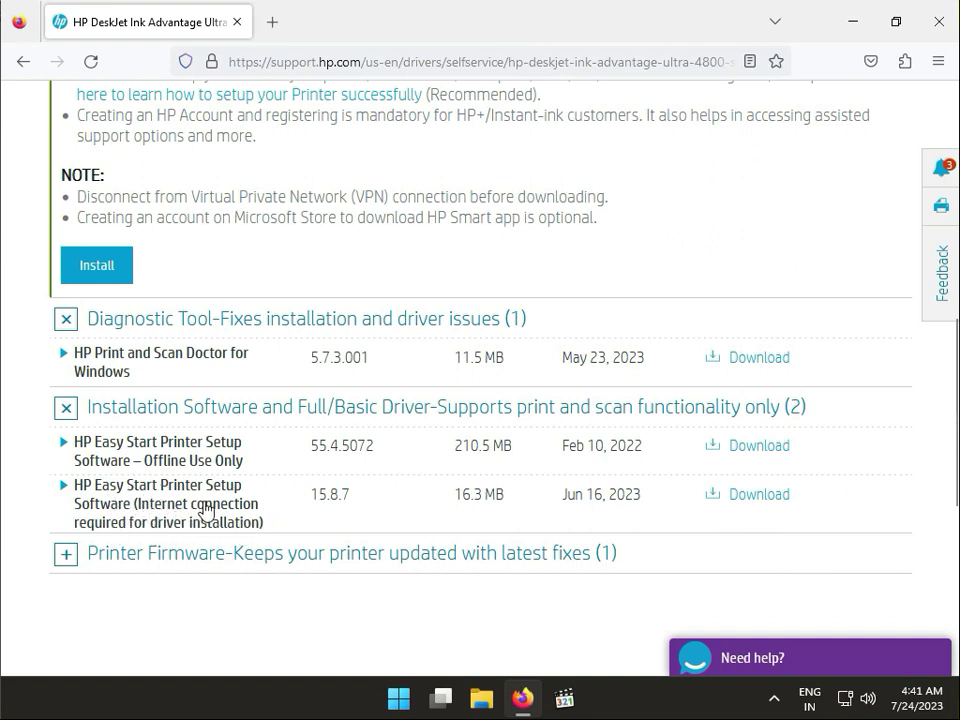
mouse_move(260, 510)
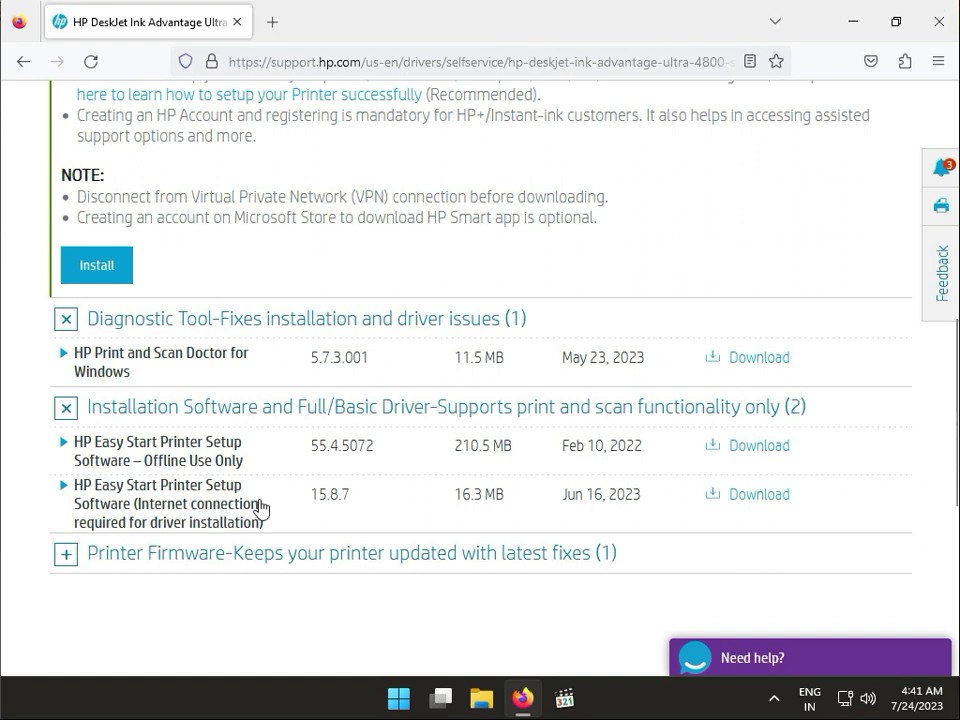
mouse_move(737, 445)
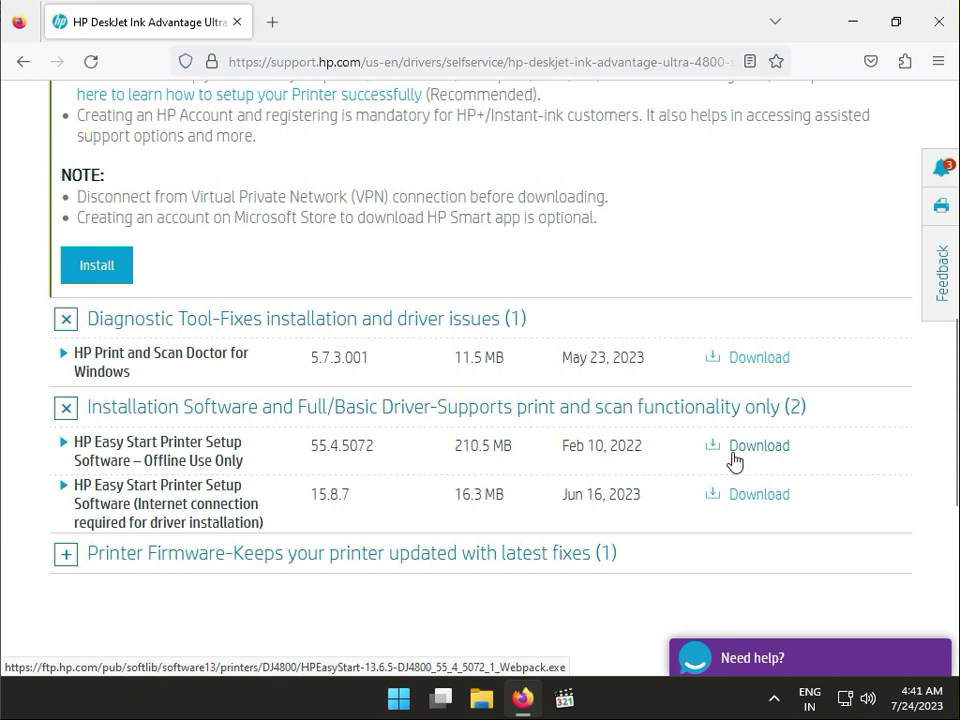
Step: Download the offline HP Easy Start package HPEasyStart-13.6.5-DJ4800 Webpack.exe
left_click(759, 445)
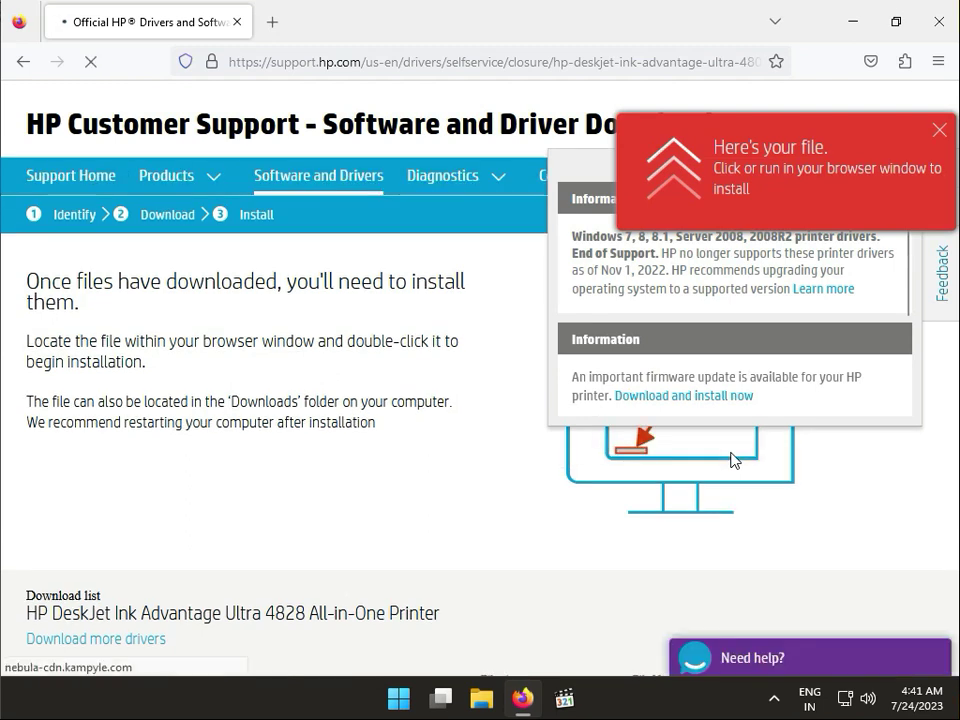
left_click(870, 61)
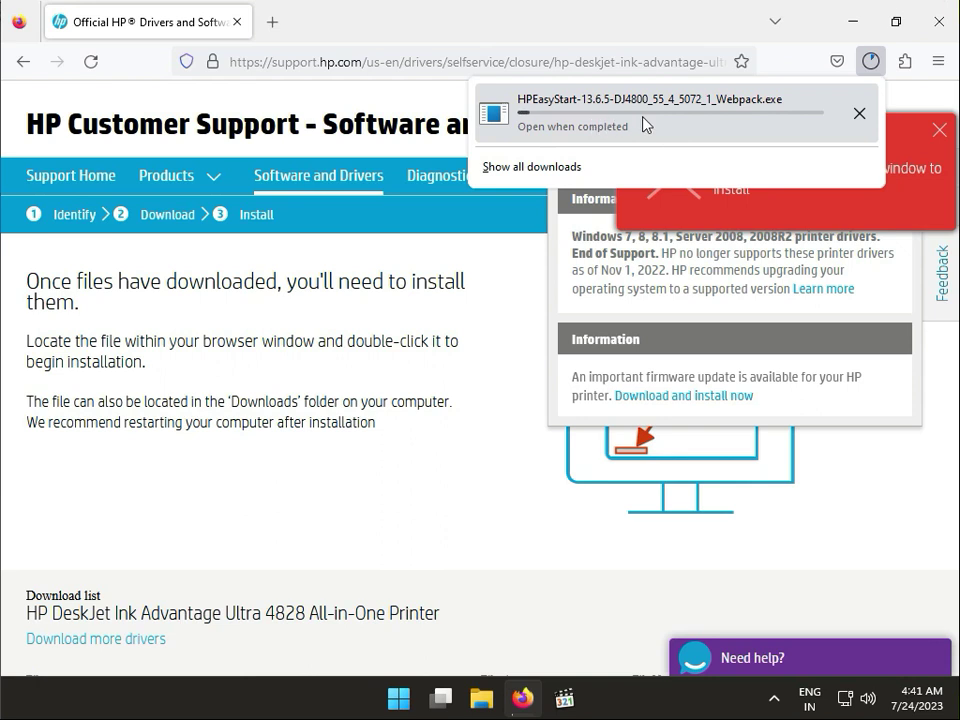
mouse_move(756, 131)
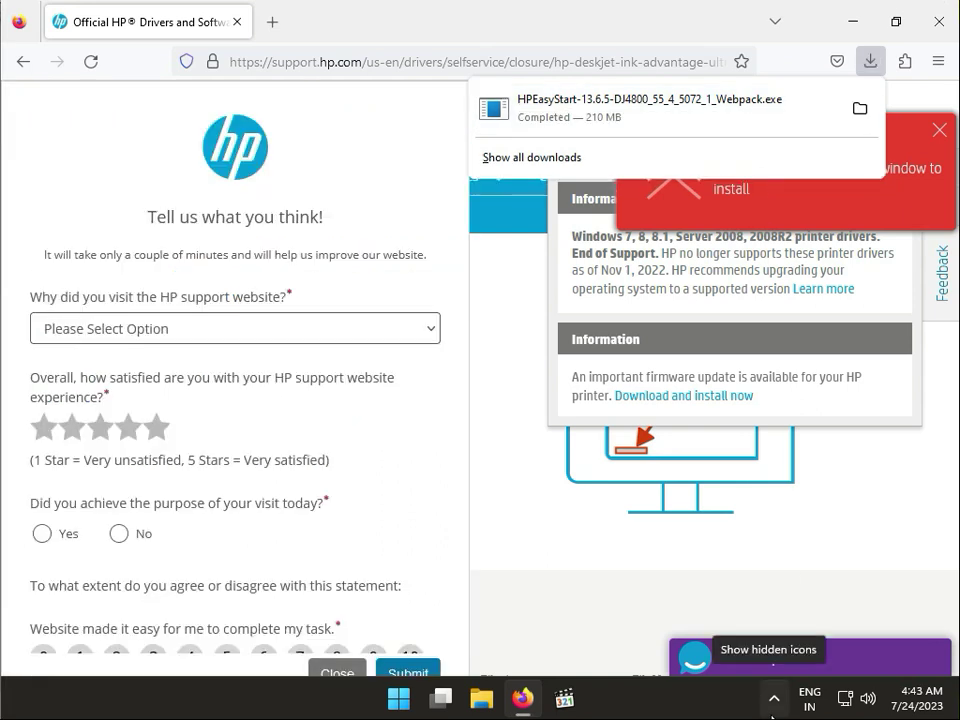
Step: Run the downloaded HP Easy Start .exe and minimize Firefox while it extracts
left_click(870, 61)
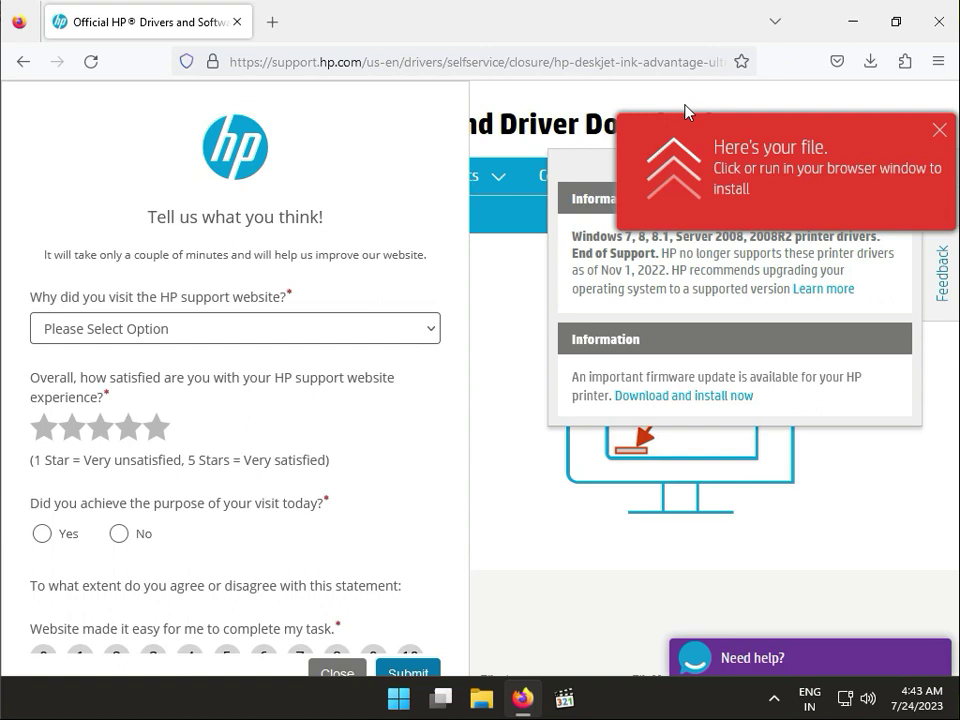
mouse_move(712, 107)
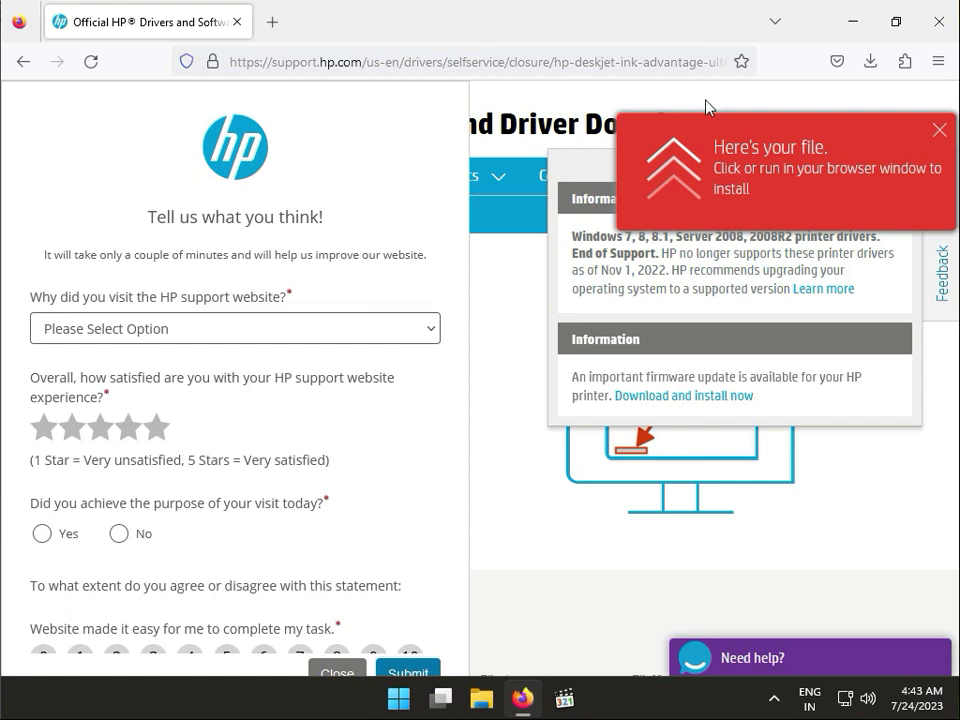
mouse_move(708, 108)
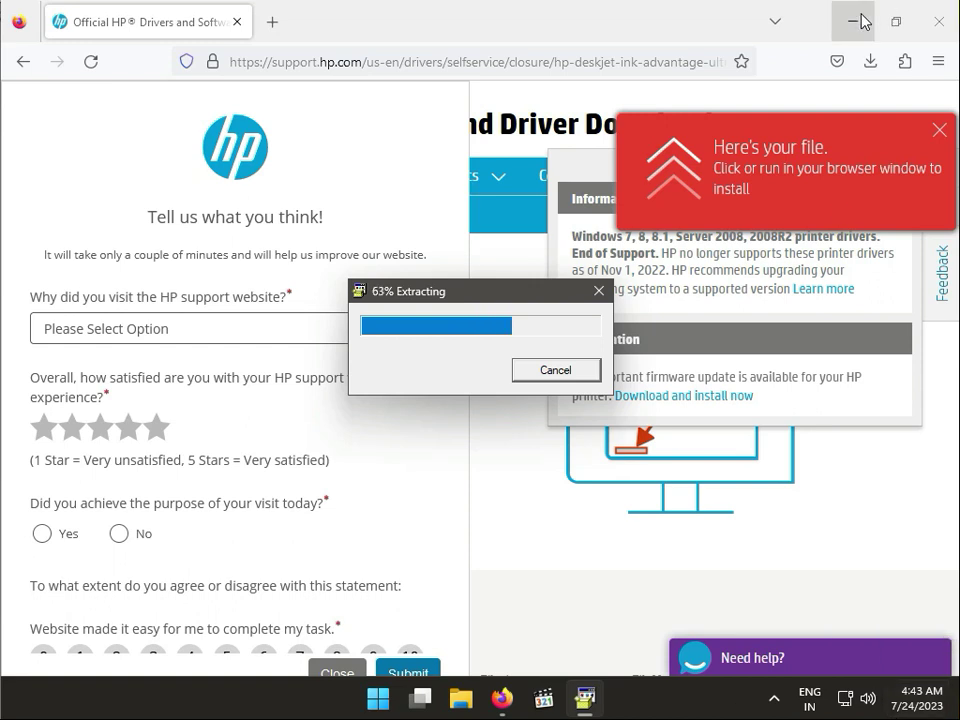
left_click(852, 21)
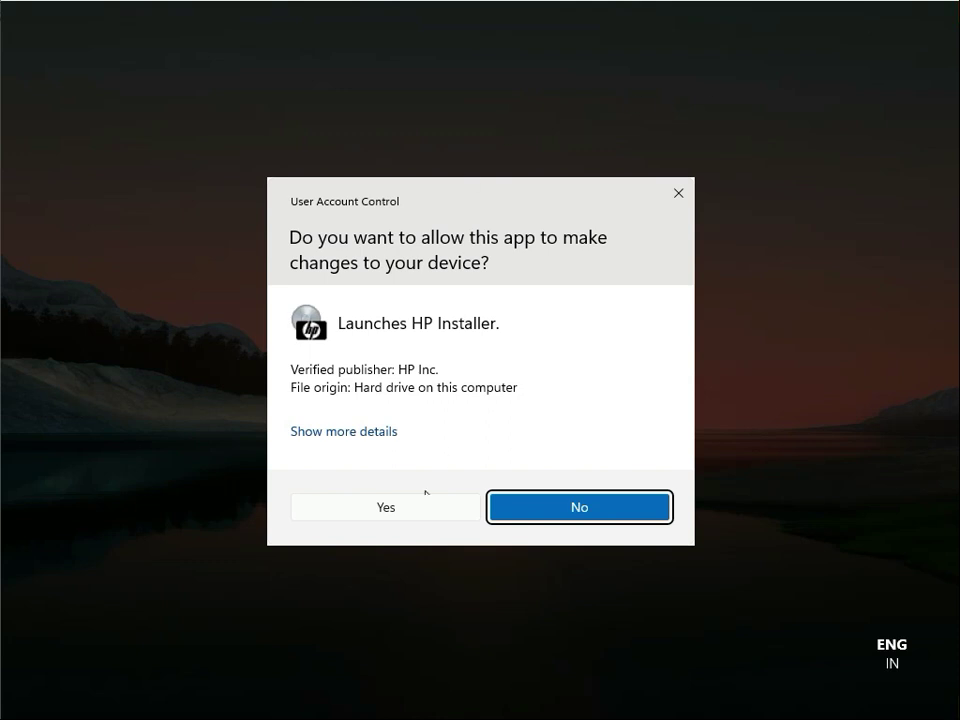
Step: Approve the User Account Control prompt to launch the HP Installer
left_click(384, 507)
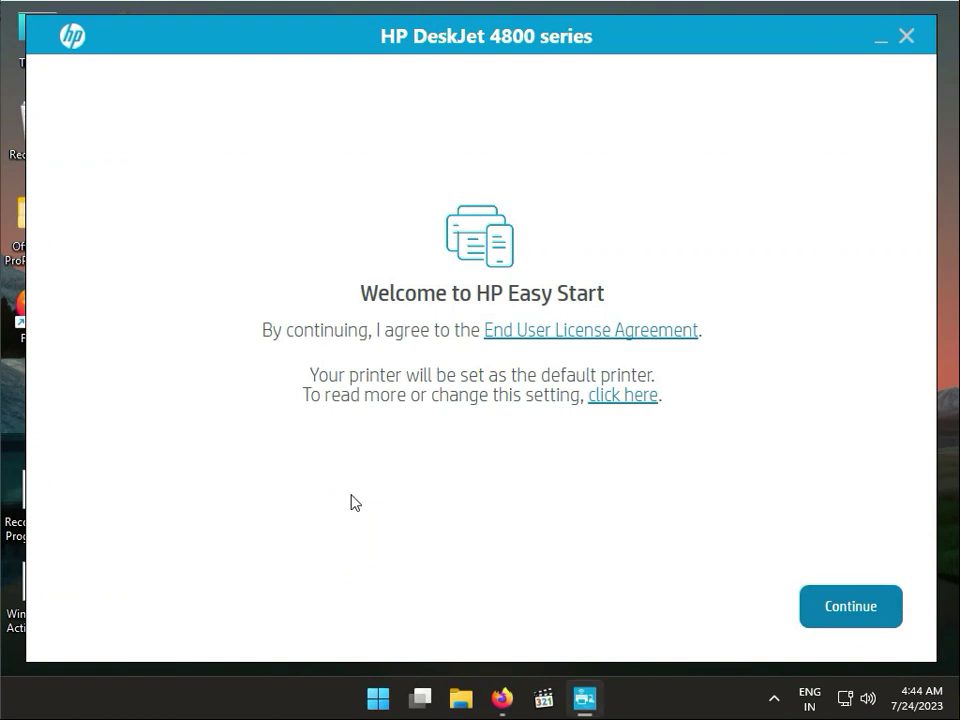
mouse_move(567, 540)
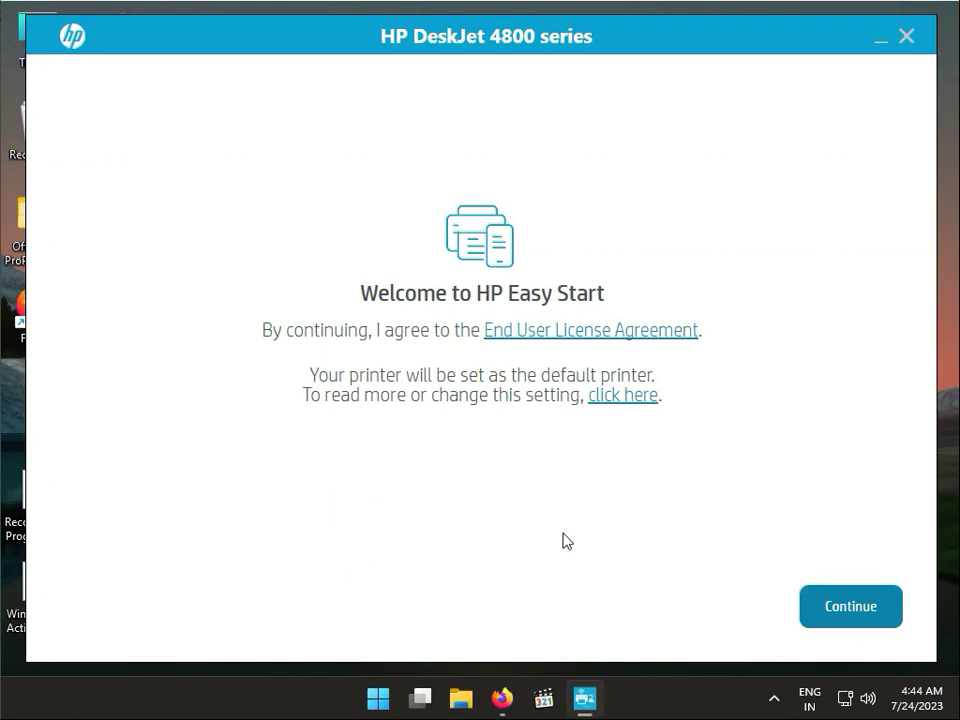
mouse_move(849, 606)
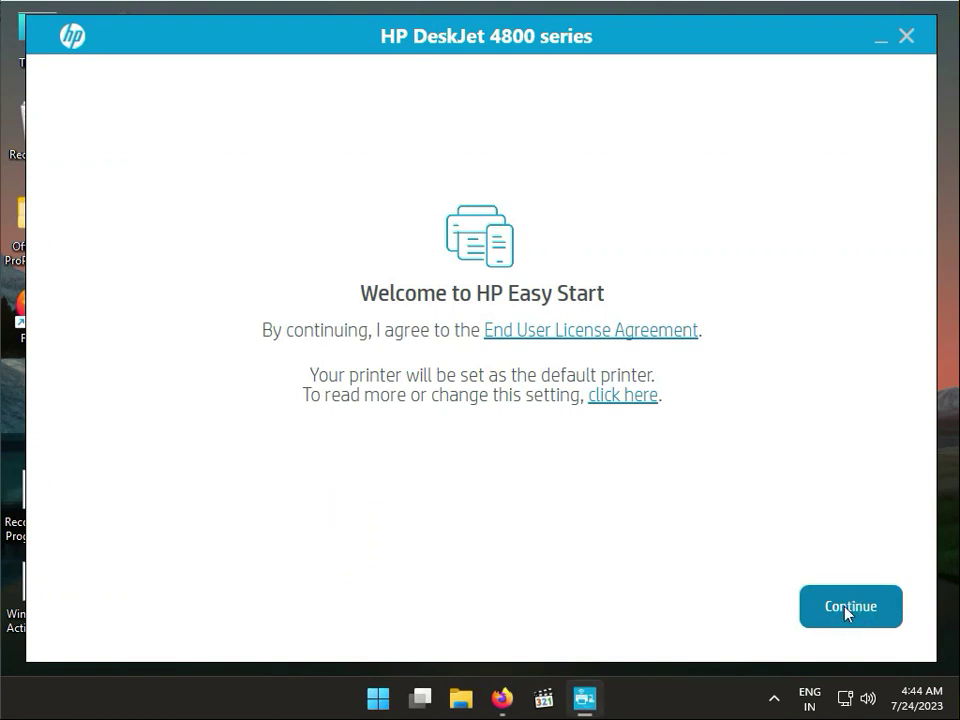
Step: Accept the agreement and continue past the DeskJet 4800 welcome screen
left_click(849, 606)
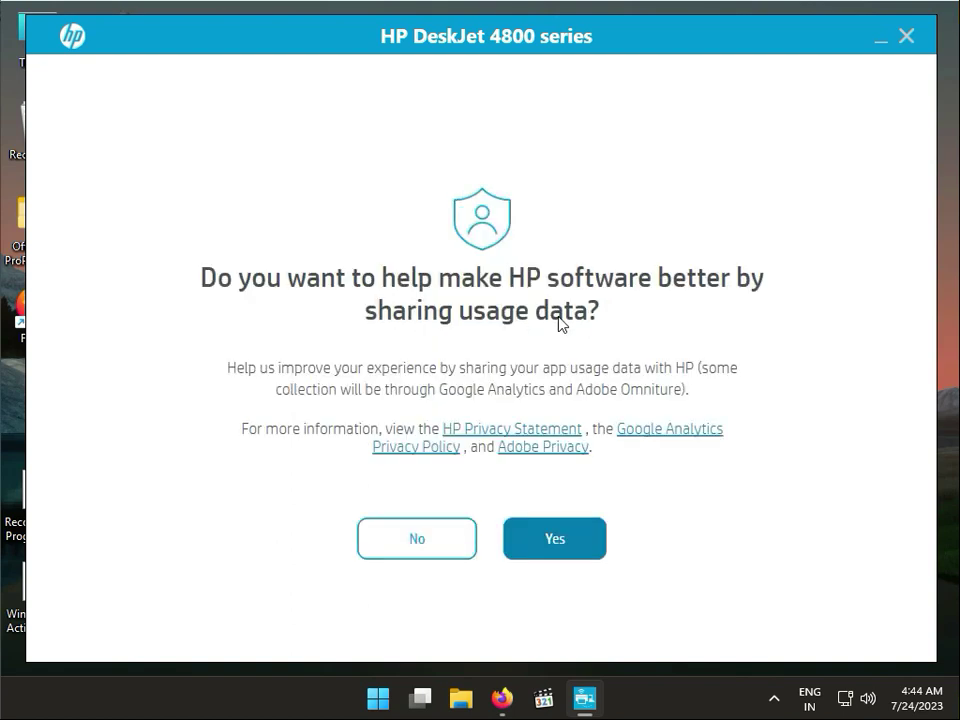
mouse_move(340, 345)
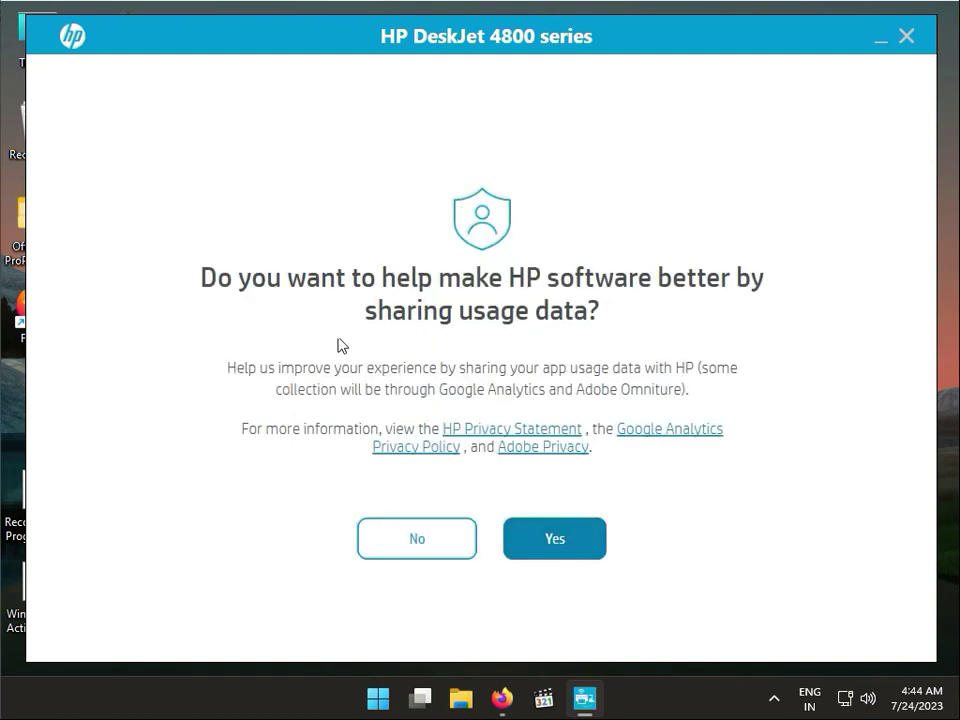
mouse_move(322, 297)
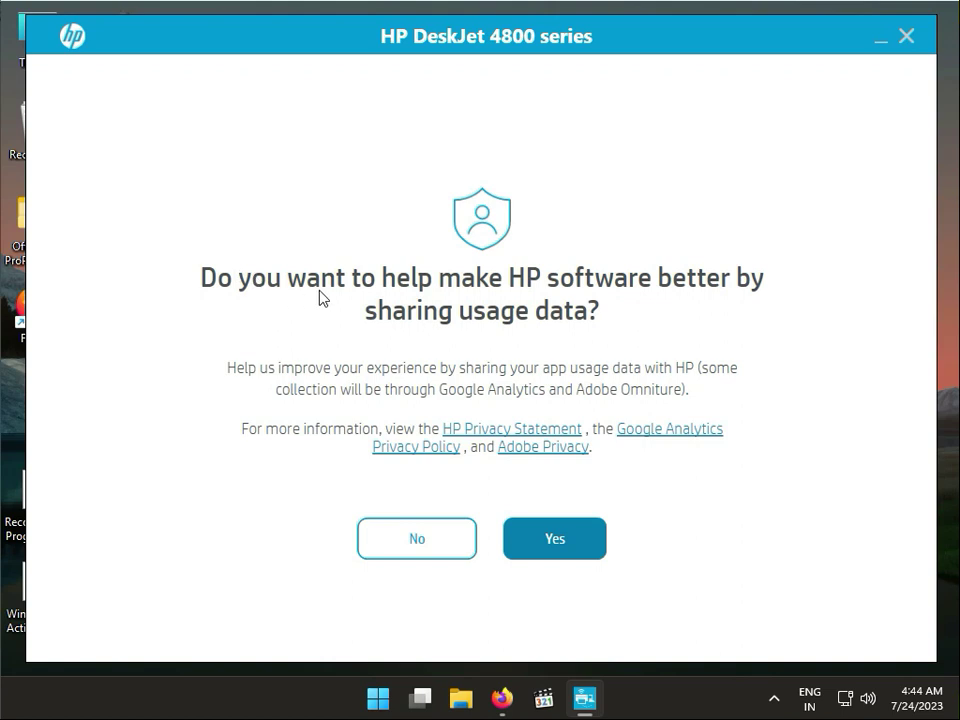
mouse_move(490, 336)
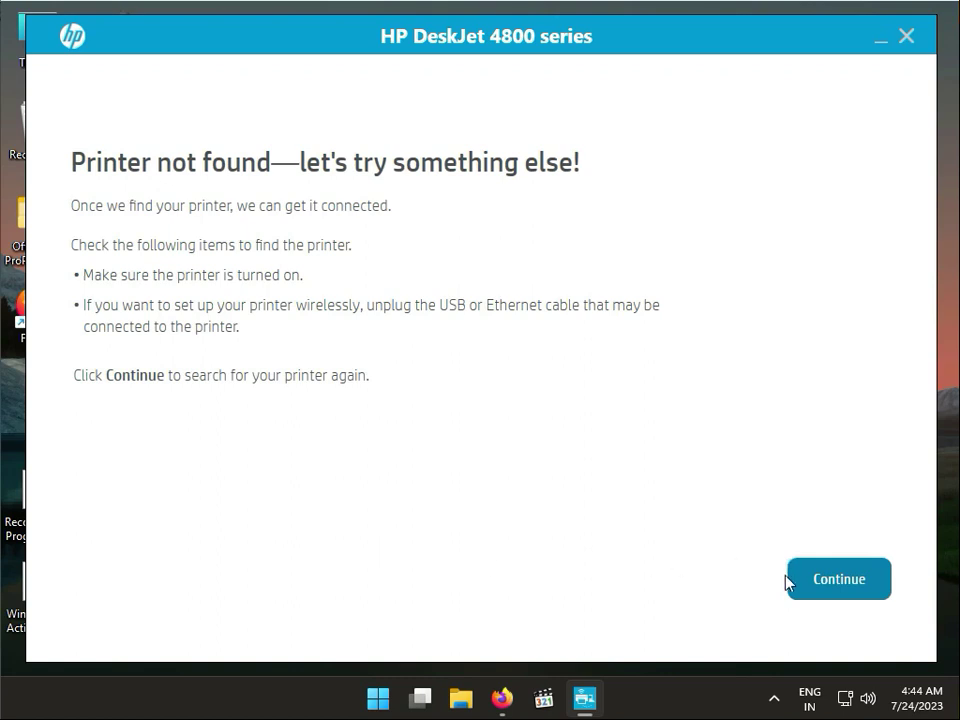
Step: View the USB cable setup instructions, then go back to connection choices
left_click(838, 578)
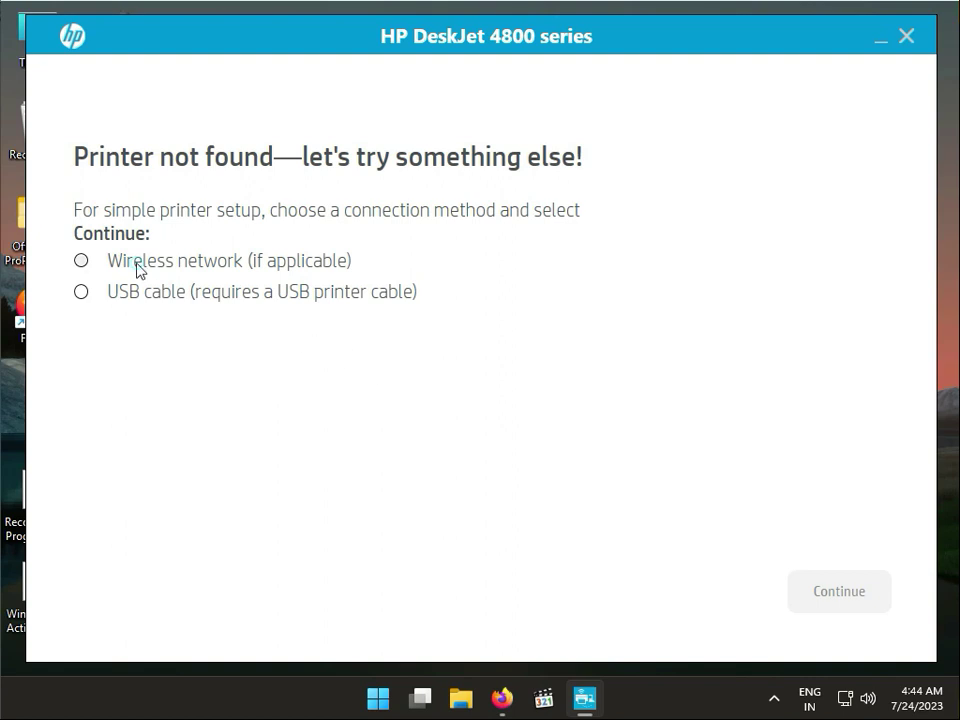
left_click(81, 260)
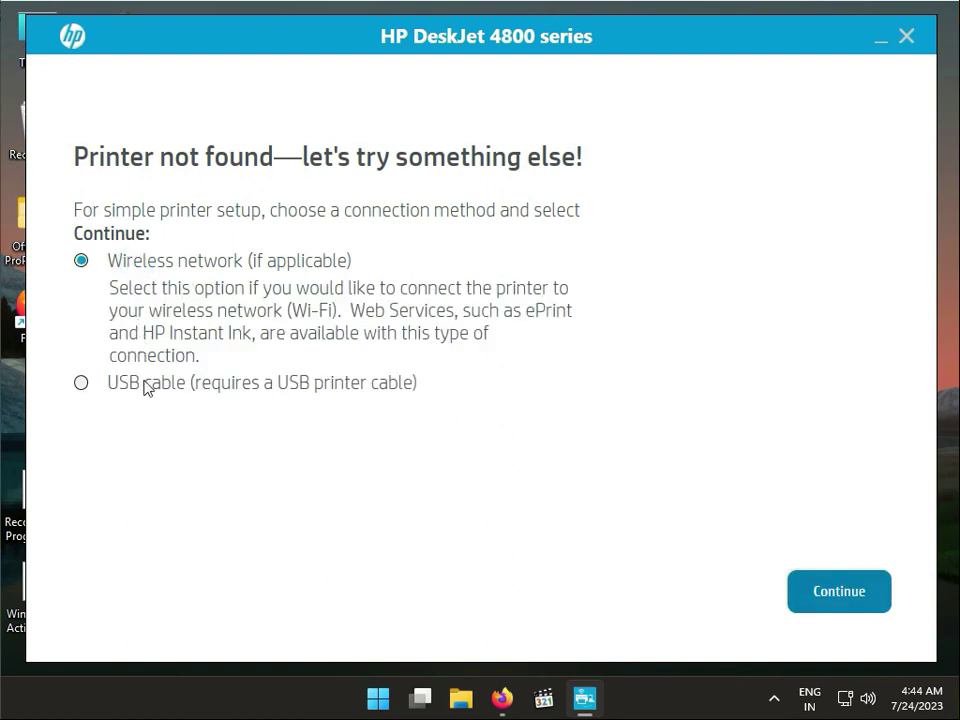
left_click(81, 382)
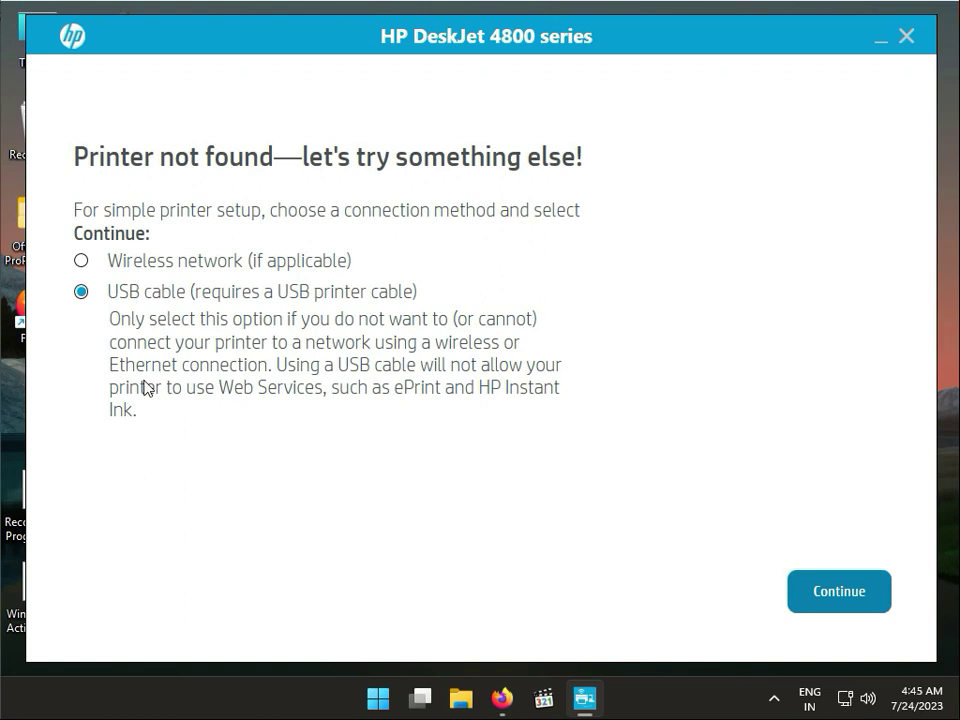
mouse_move(118, 278)
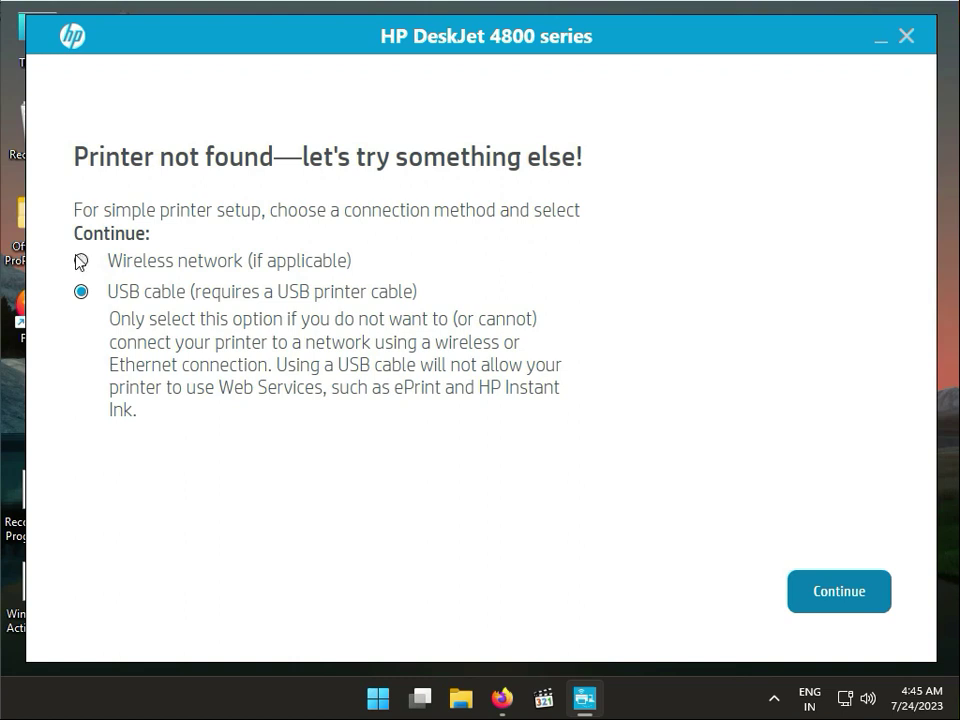
mouse_move(84, 263)
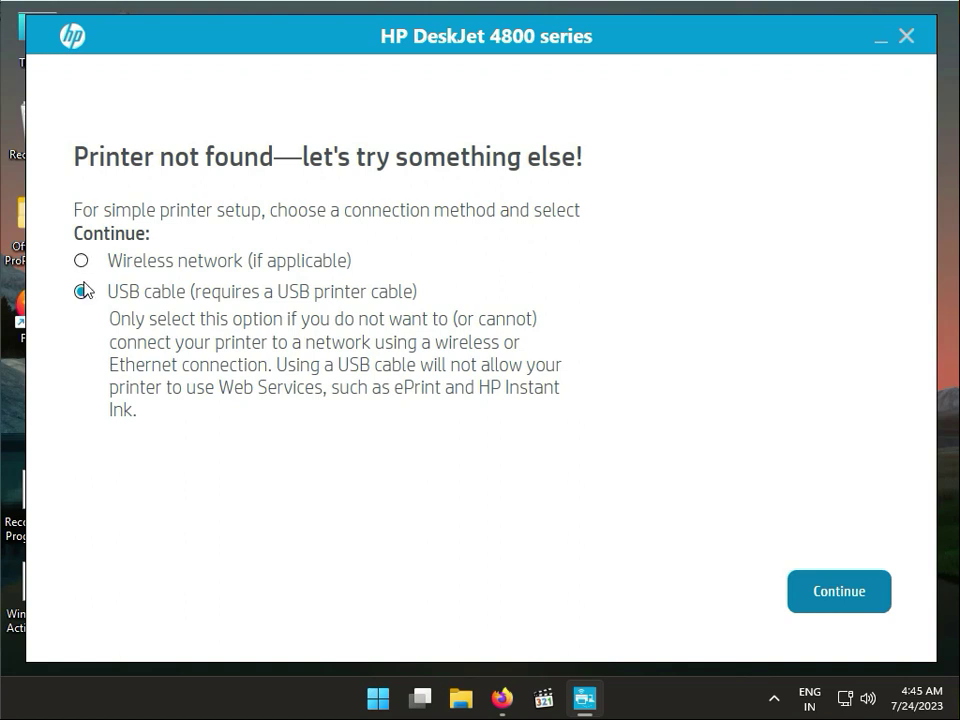
left_click(838, 591)
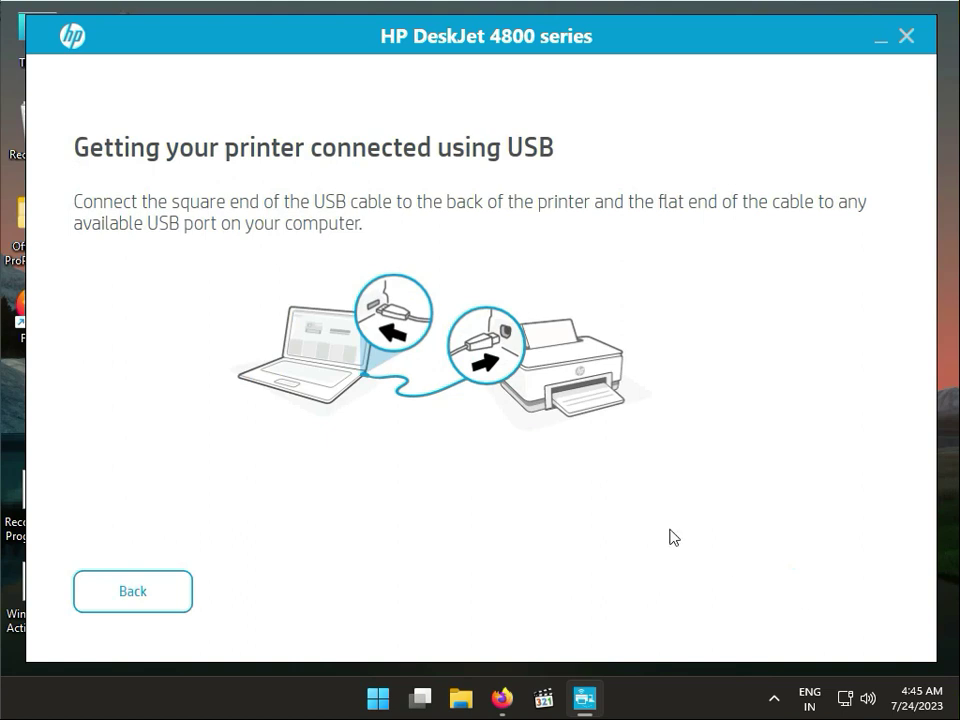
mouse_move(363, 347)
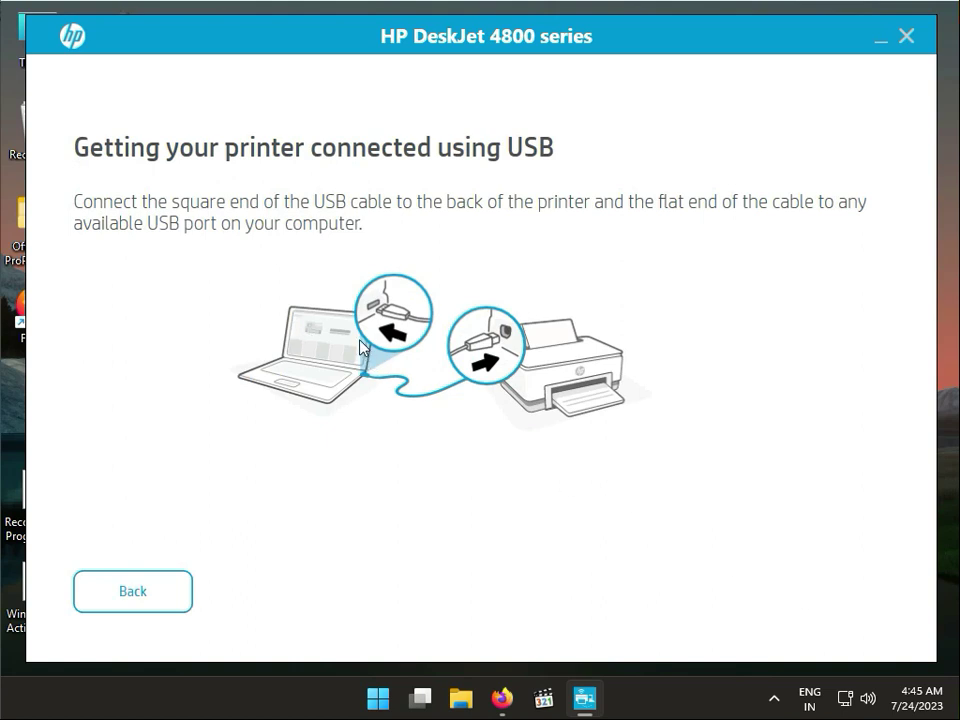
mouse_move(372, 372)
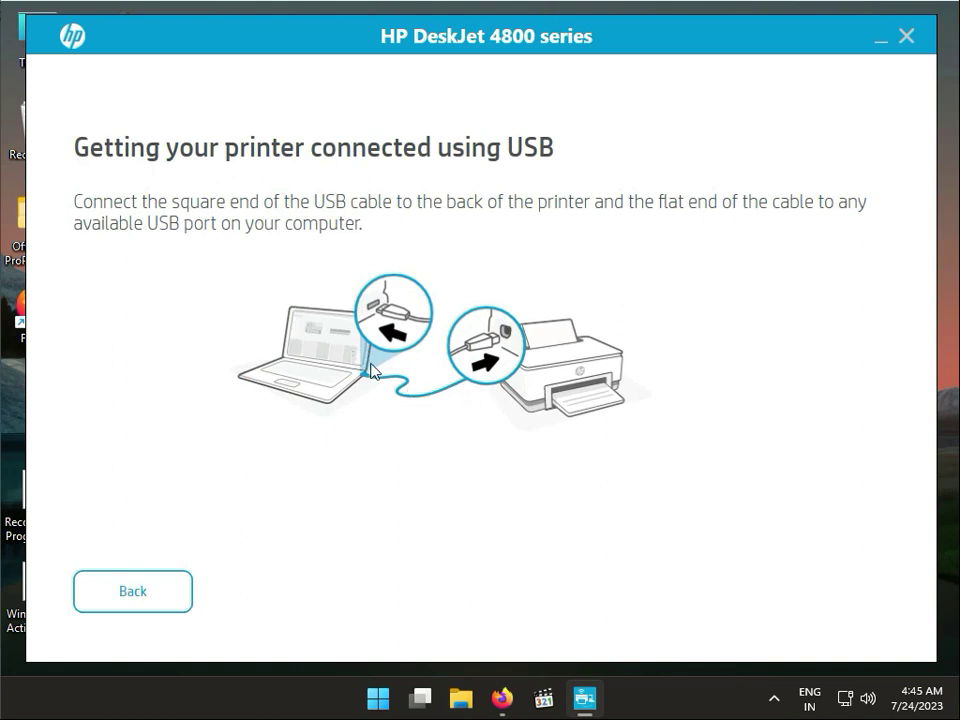
mouse_move(849, 627)
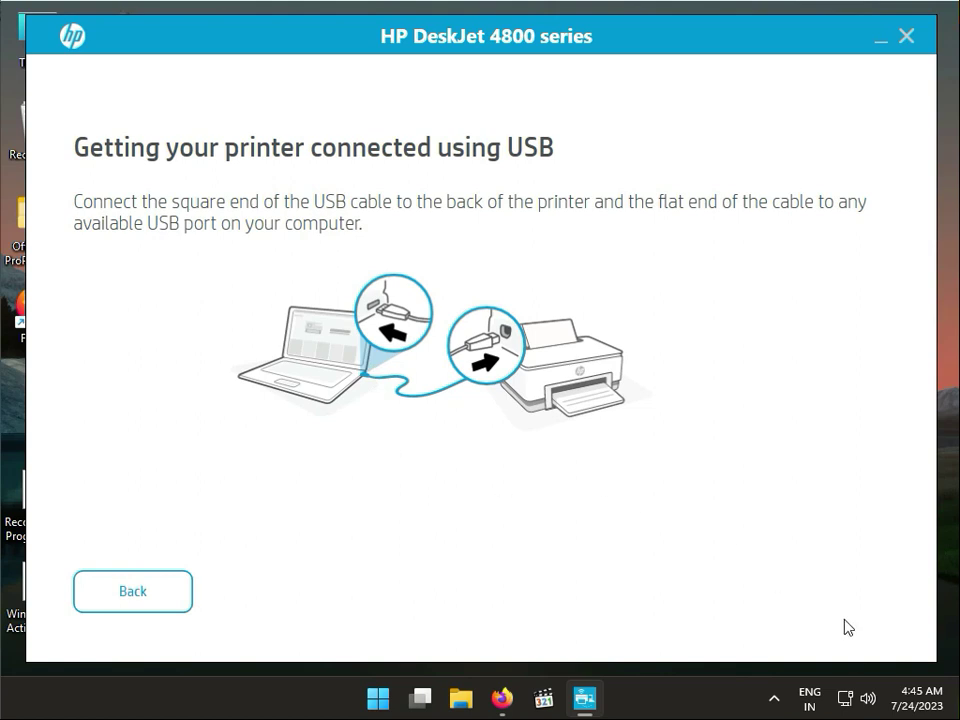
left_click(132, 591)
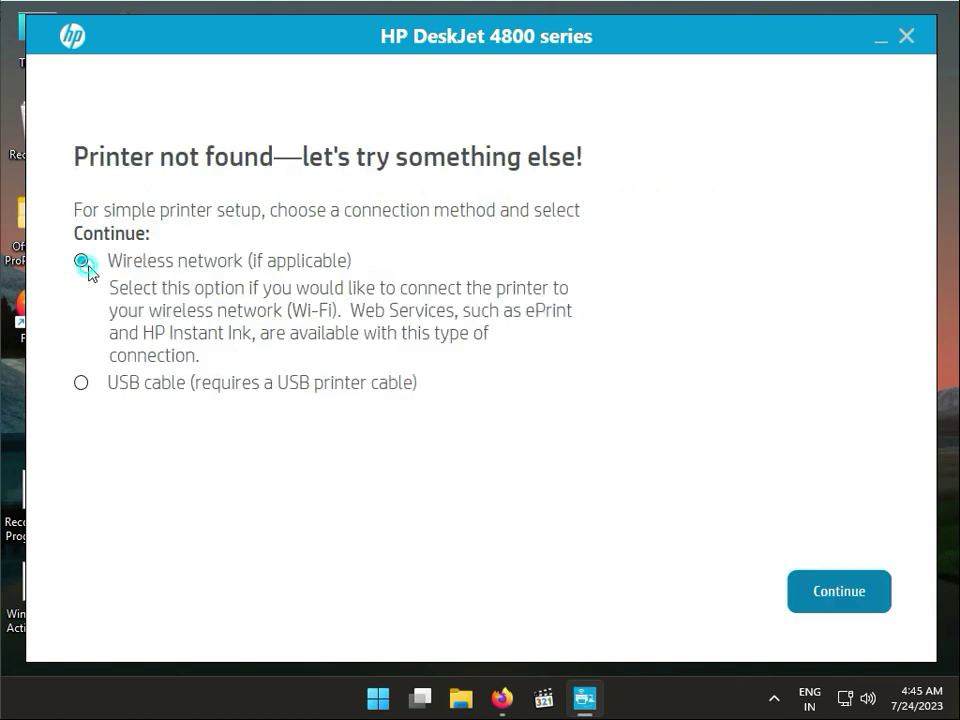
Step: Continue with Wireless network and choose 'My Printer is Already on Wi-Fi'
left_click(838, 591)
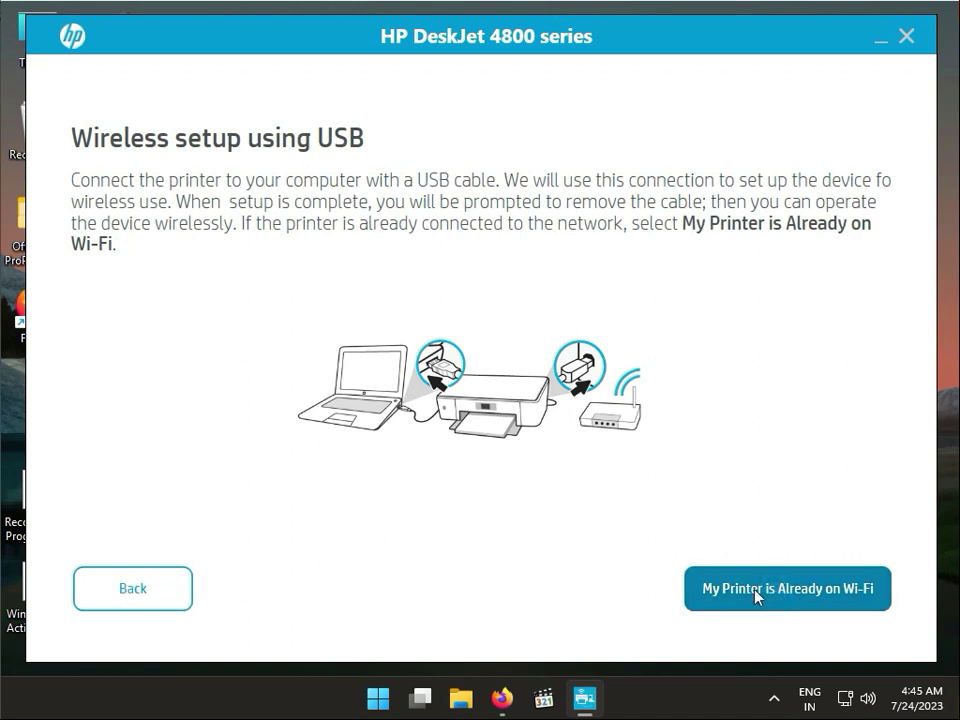
left_click(787, 588)
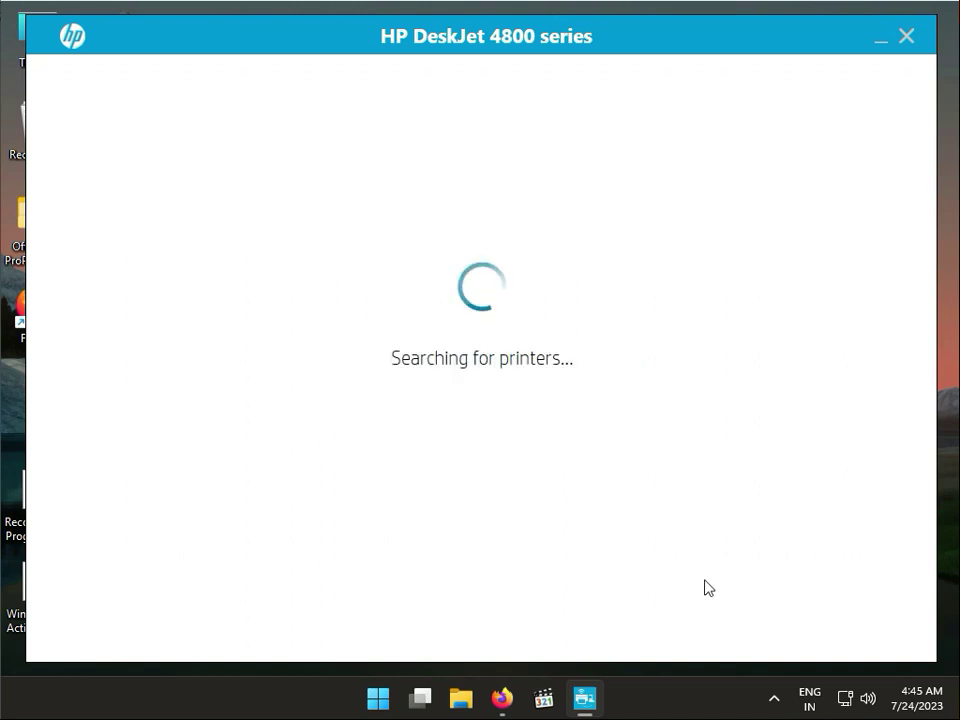
mouse_move(696, 586)
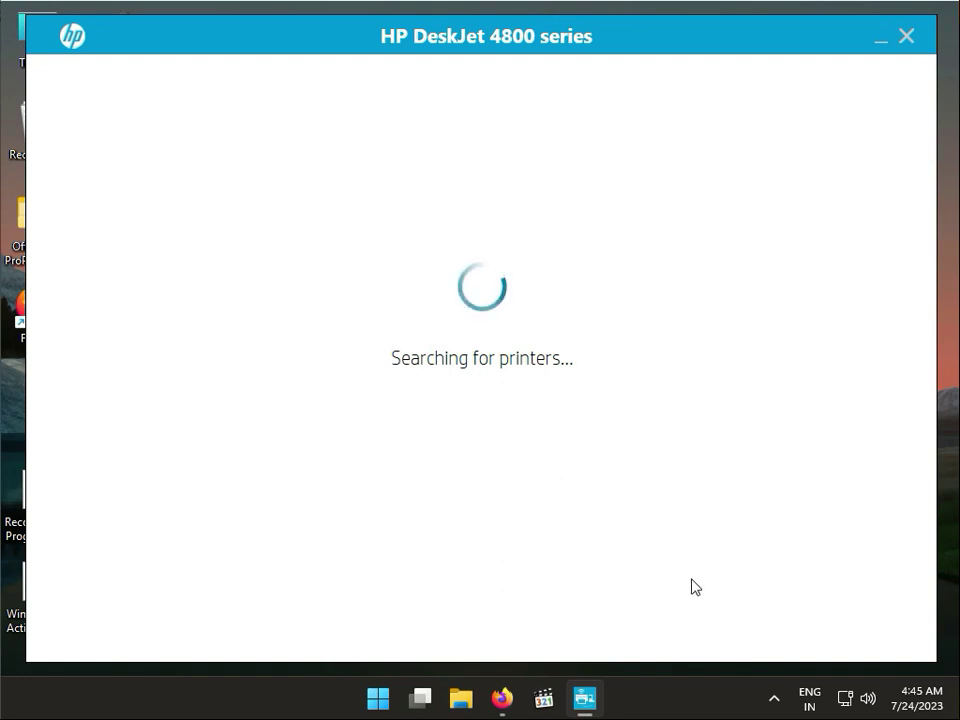
mouse_move(665, 571)
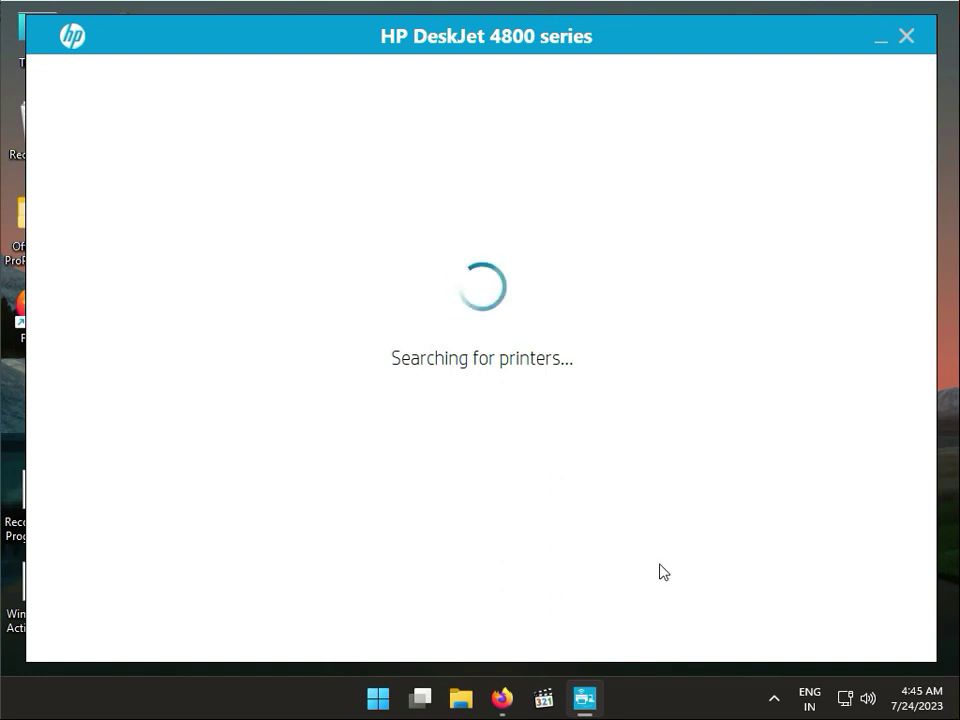
mouse_move(512, 417)
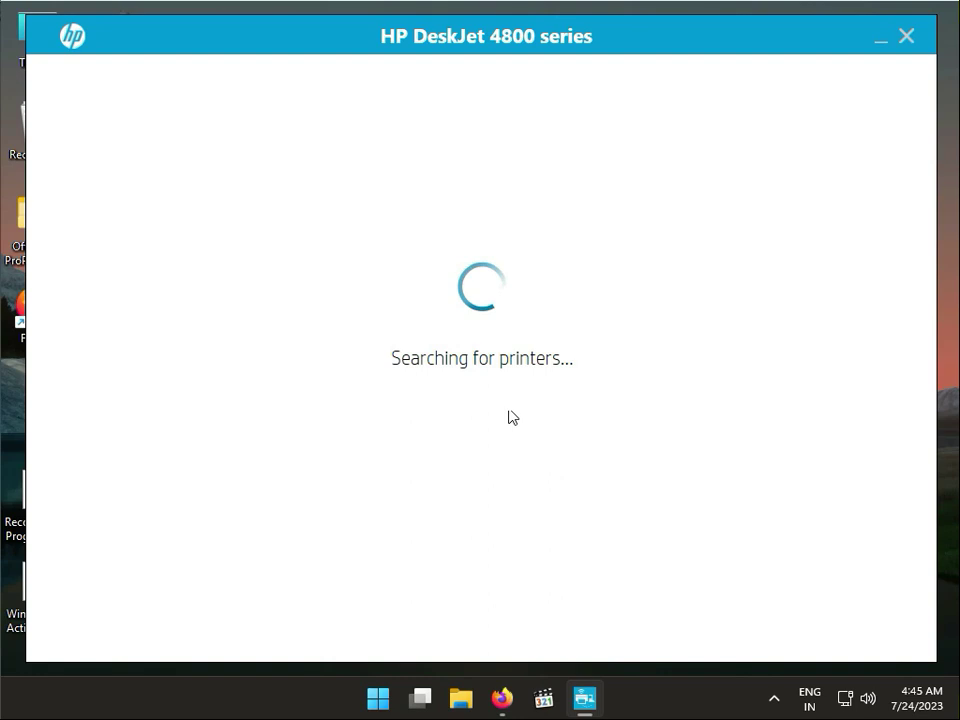